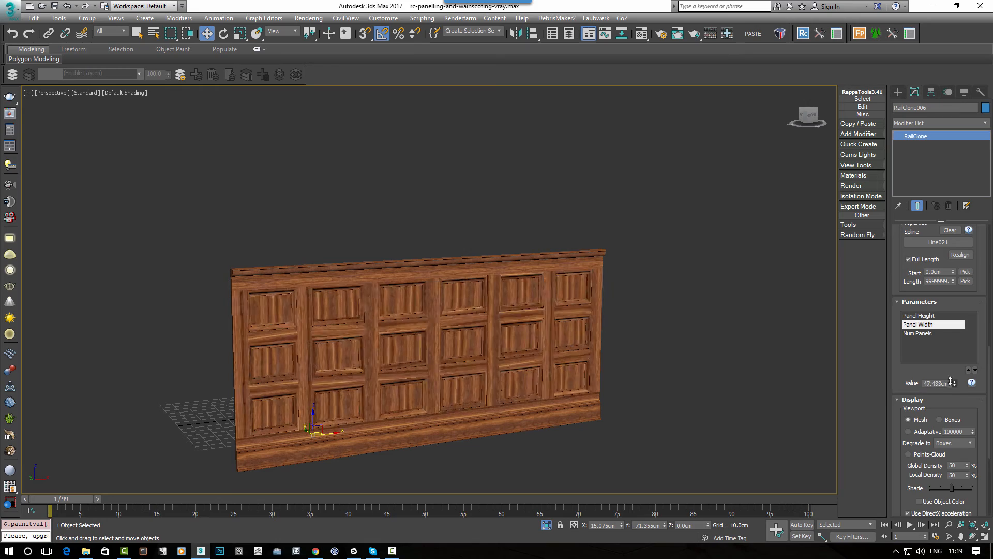
Scrub the grid explanation scene to show the Array 2S segment layout variations
click(924, 316)
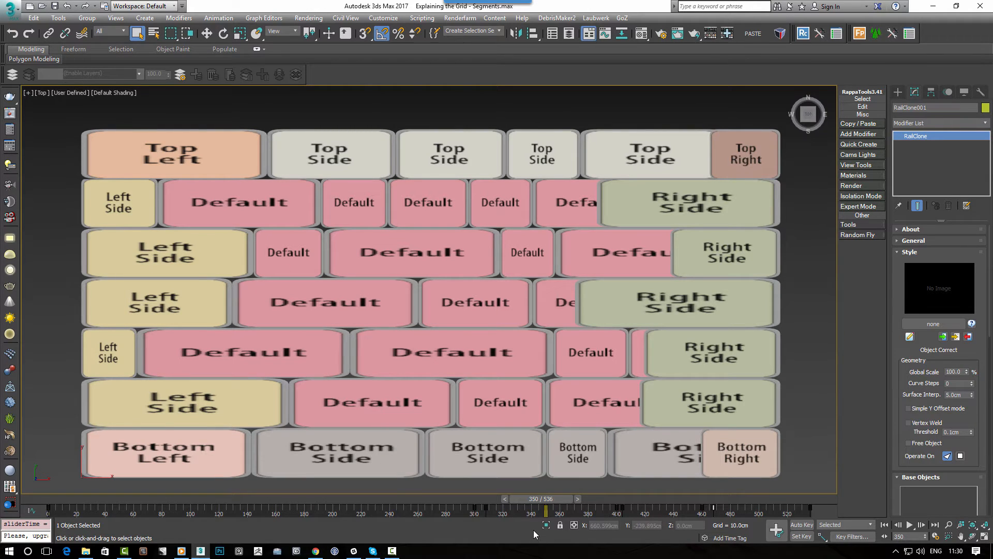
mouse_move(540, 504)
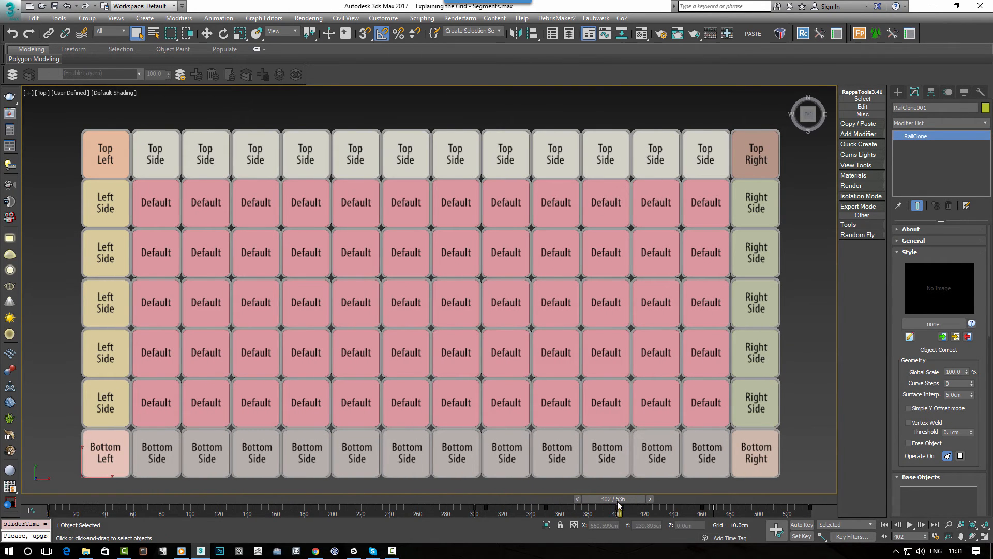
mouse_move(630, 375)
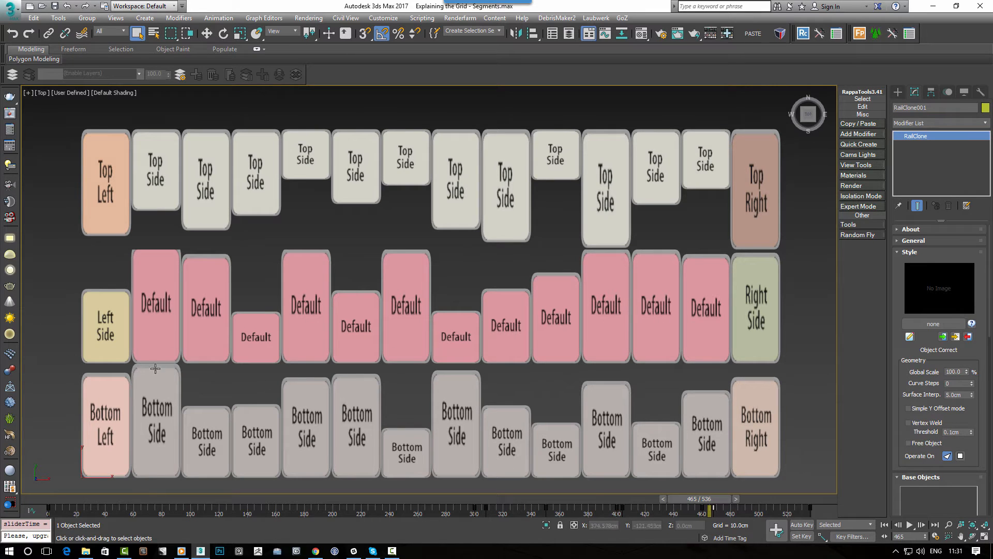
mouse_move(147, 365)
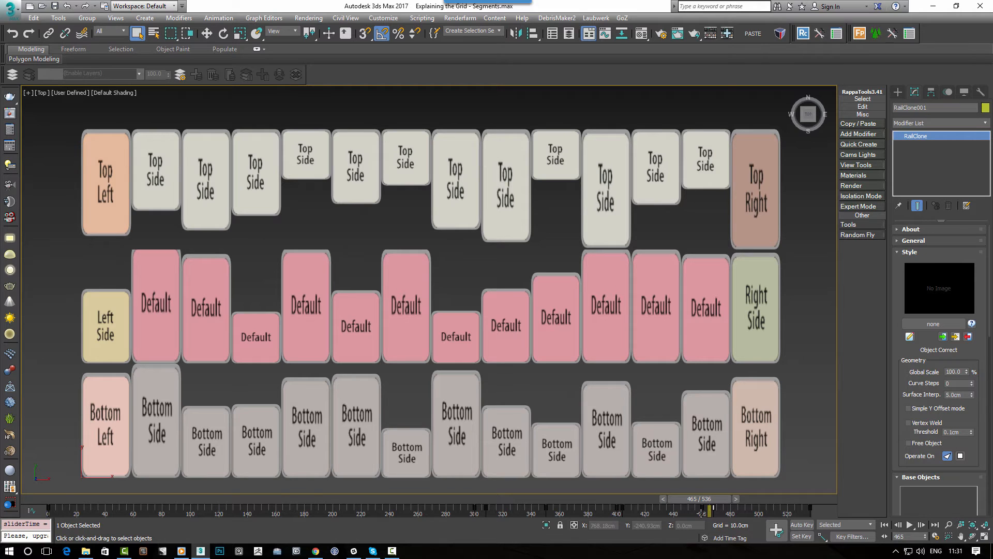
mouse_move(523, 402)
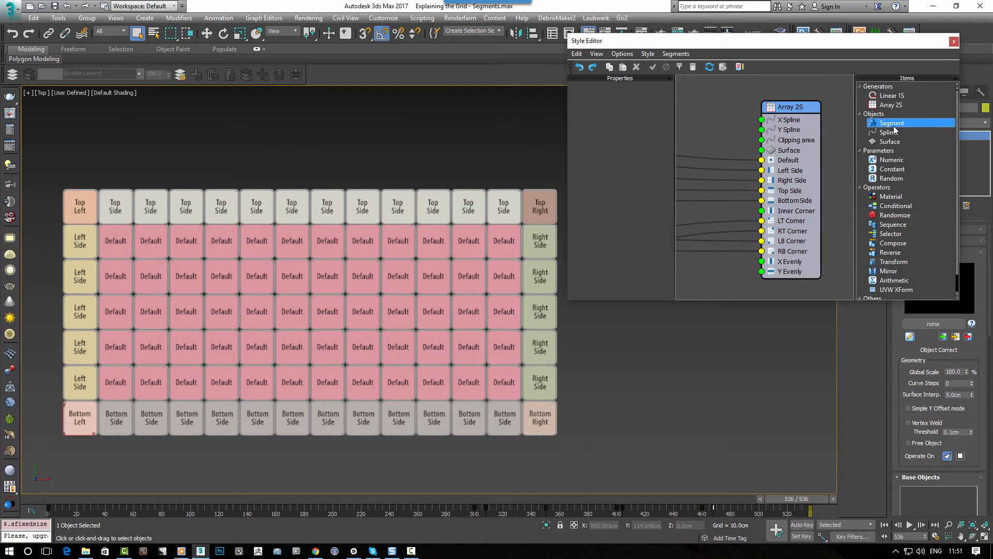
Show the grid demo's style graph, then reopen rc-panelling-and-wainscoting-vray.max
click(891, 123)
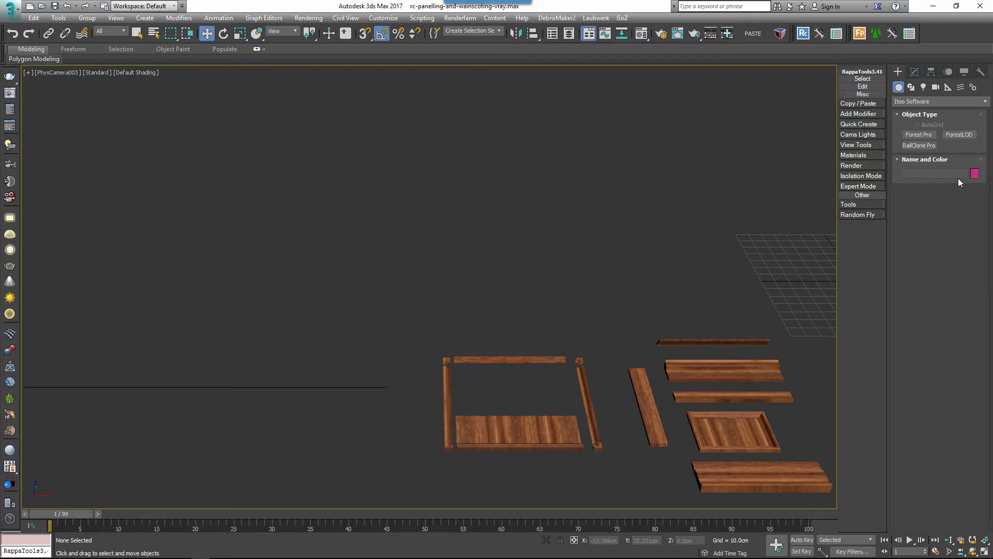
Create a RailClone Pro object in the scene and add a Segment node to its style
click(918, 145)
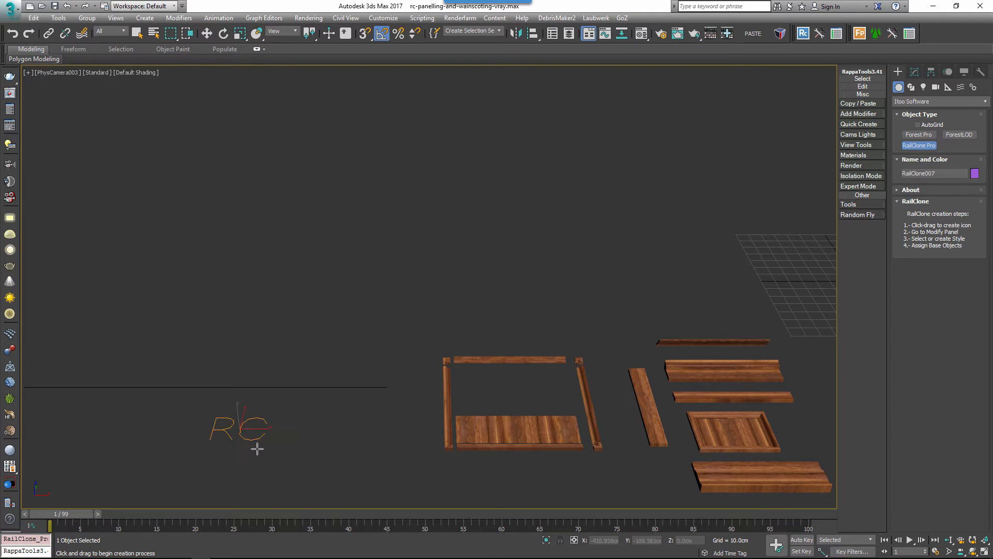
click(911, 71)
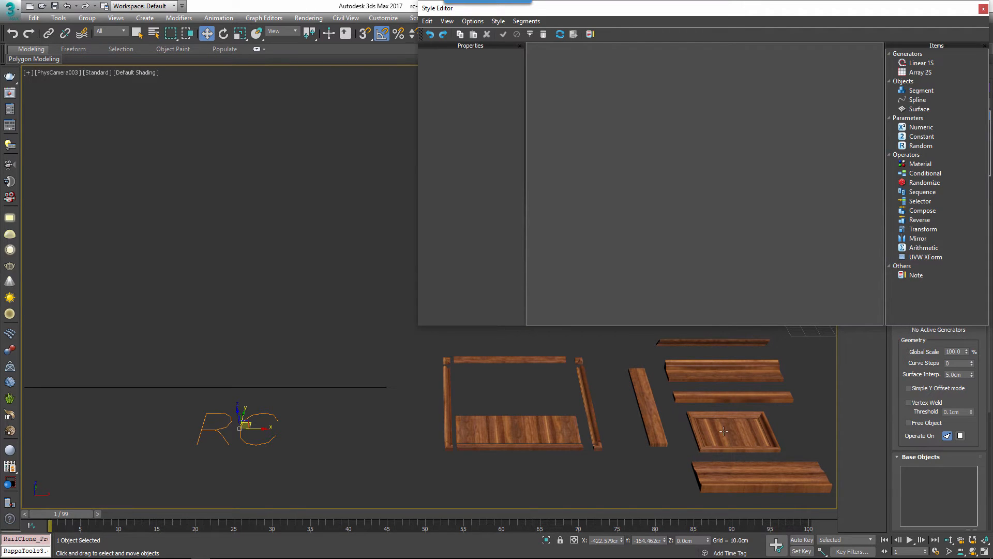
mouse_move(941, 91)
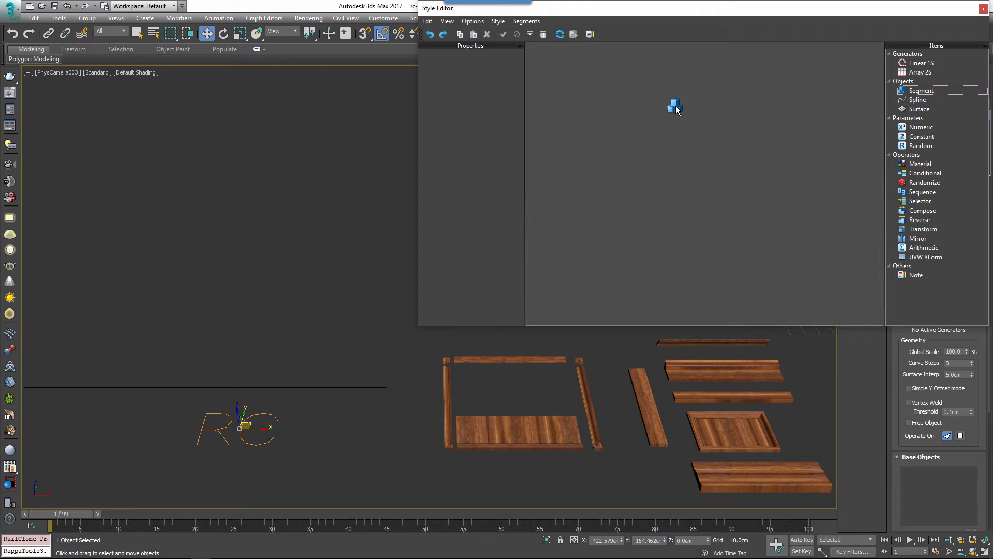
click(921, 90)
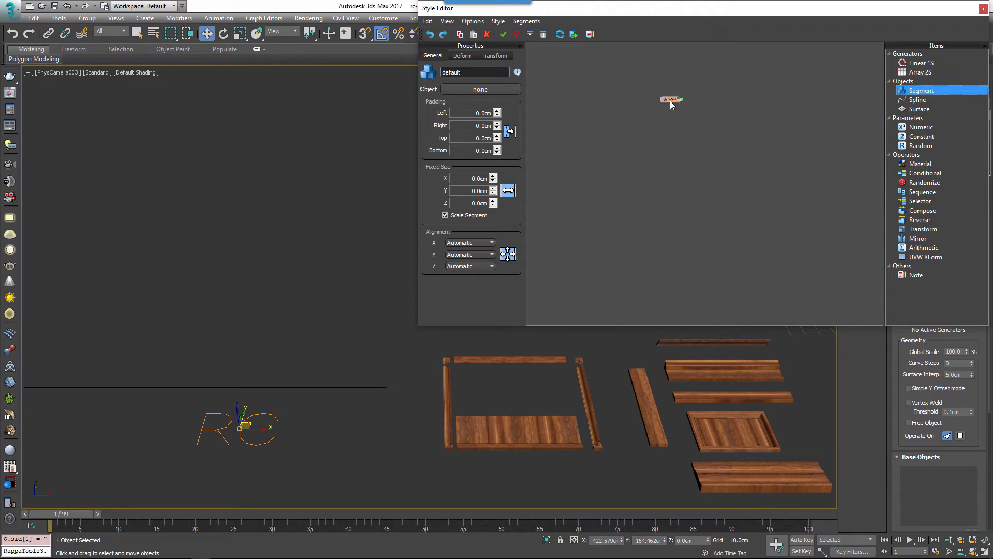
right_click(670, 100)
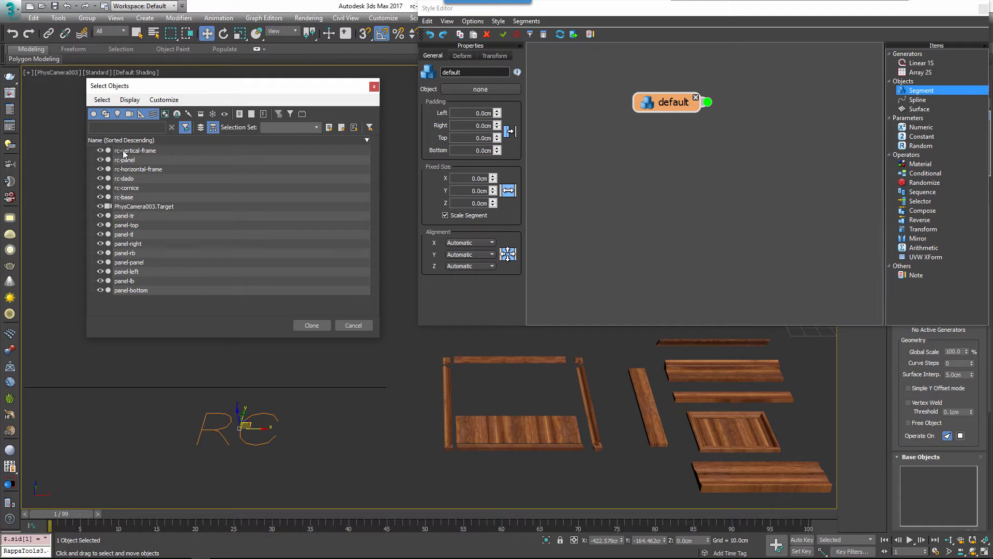
Clone segments from rc-vertical-frame, rc-panel, rc-horizontal-frame and others, removing the empty default segment
click(134, 155)
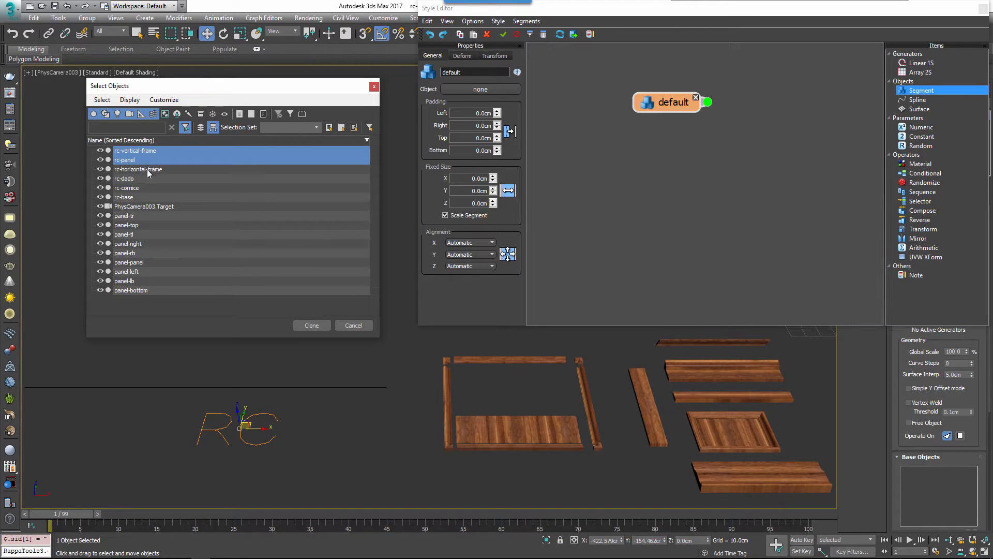
click(138, 168)
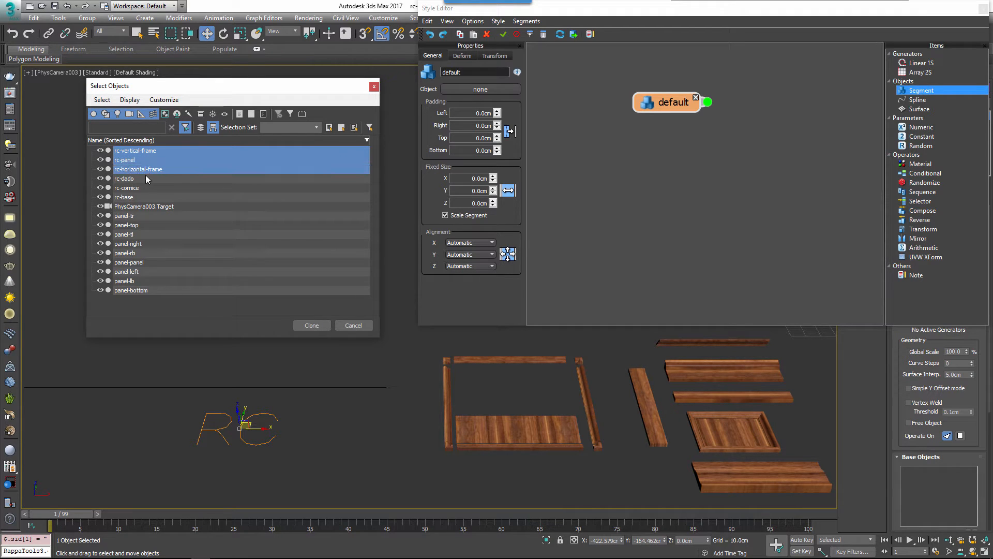
click(124, 197)
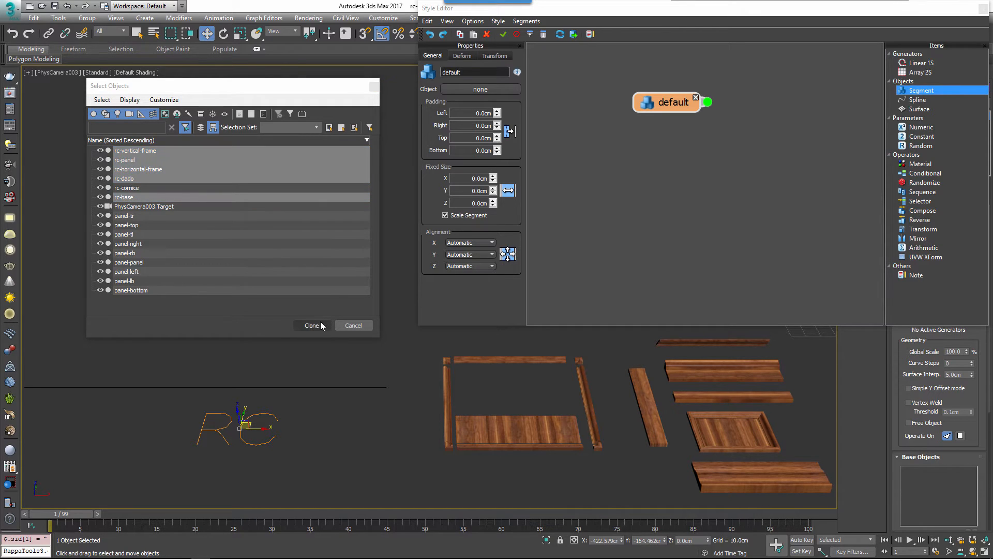
click(311, 325)
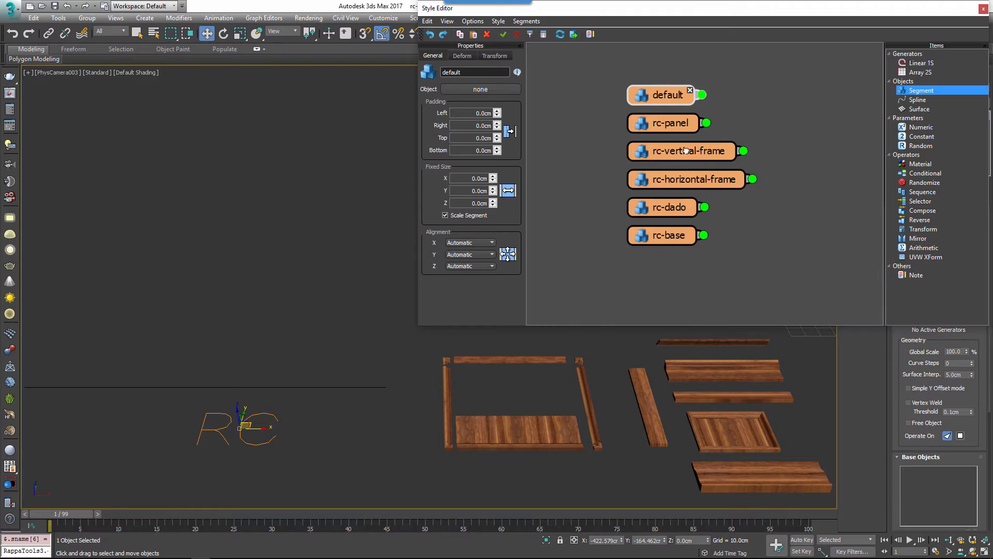
click(690, 89)
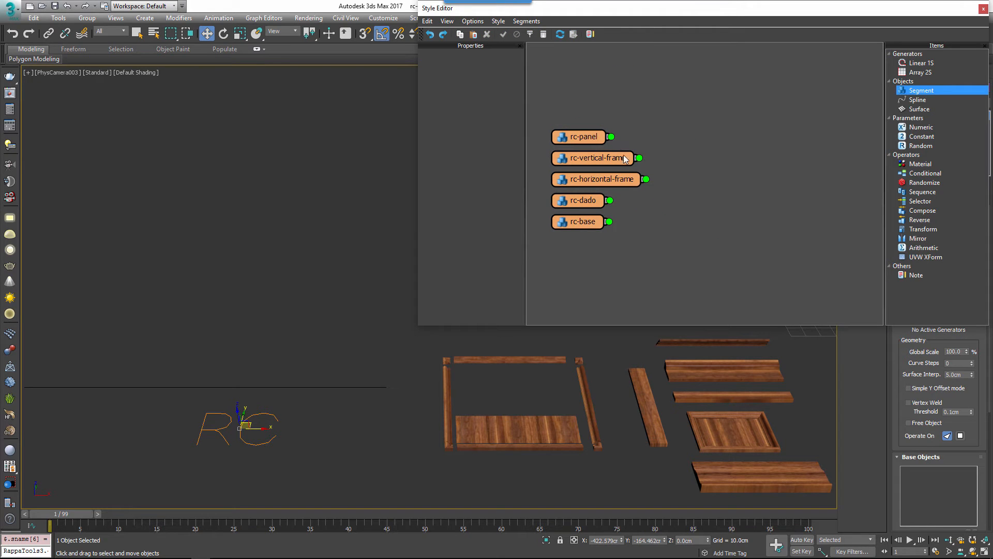
click(922, 71)
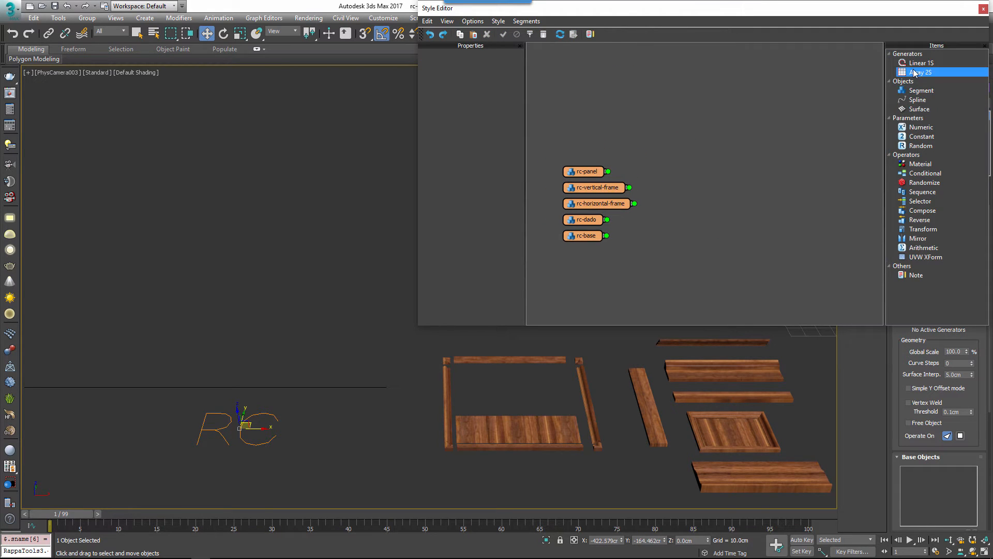
Add an Array 2S generator with default segments set to Scale, following Line021 as its path
click(922, 71)
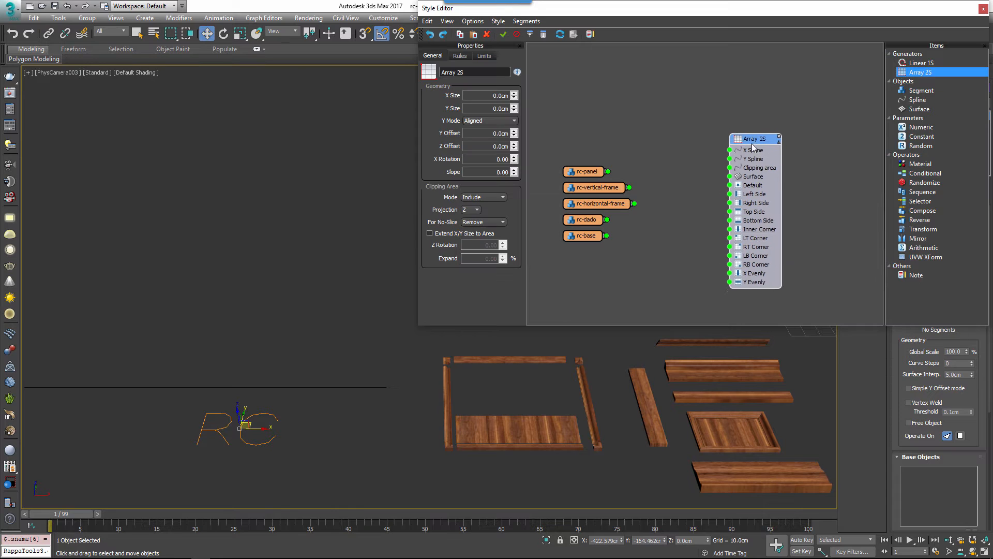
click(459, 56)
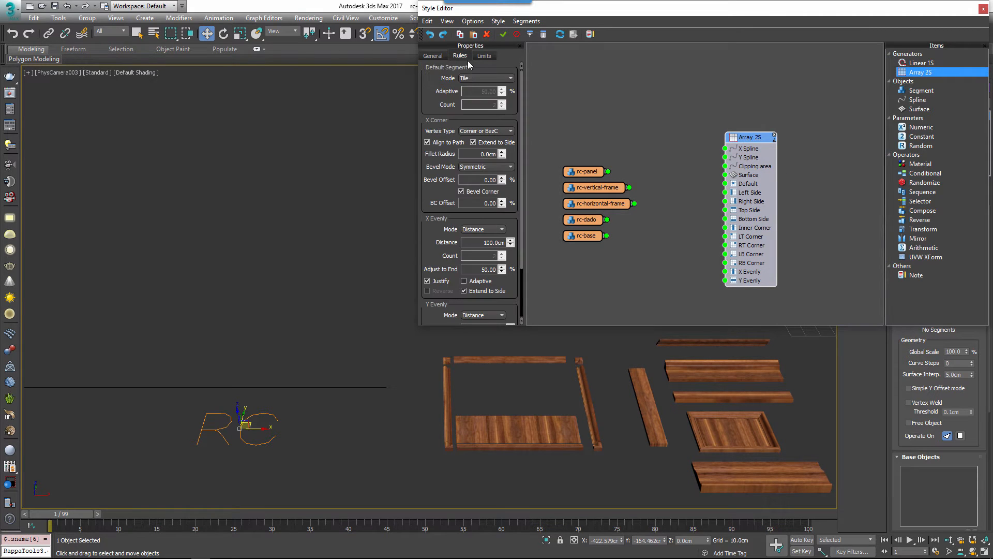
click(484, 77)
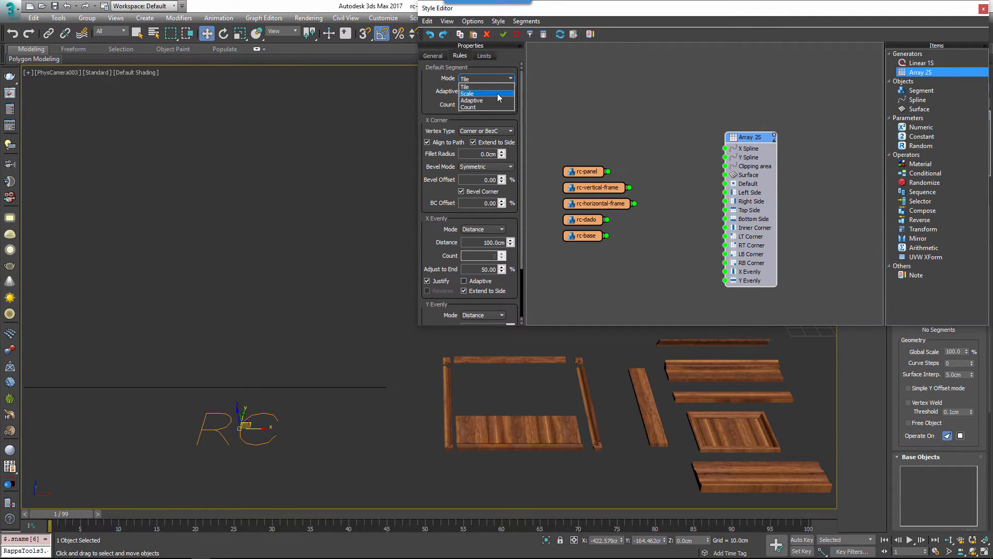
click(466, 93)
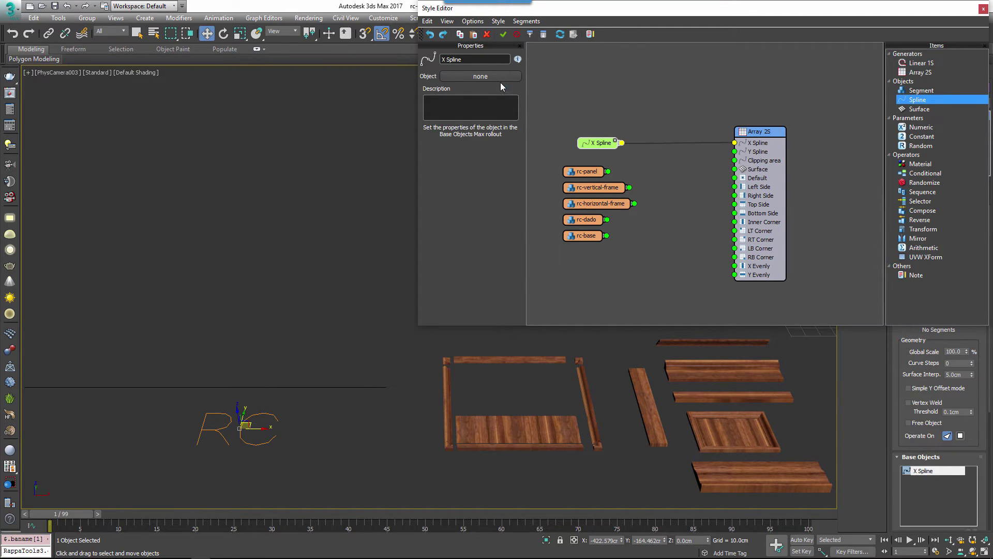
click(480, 75)
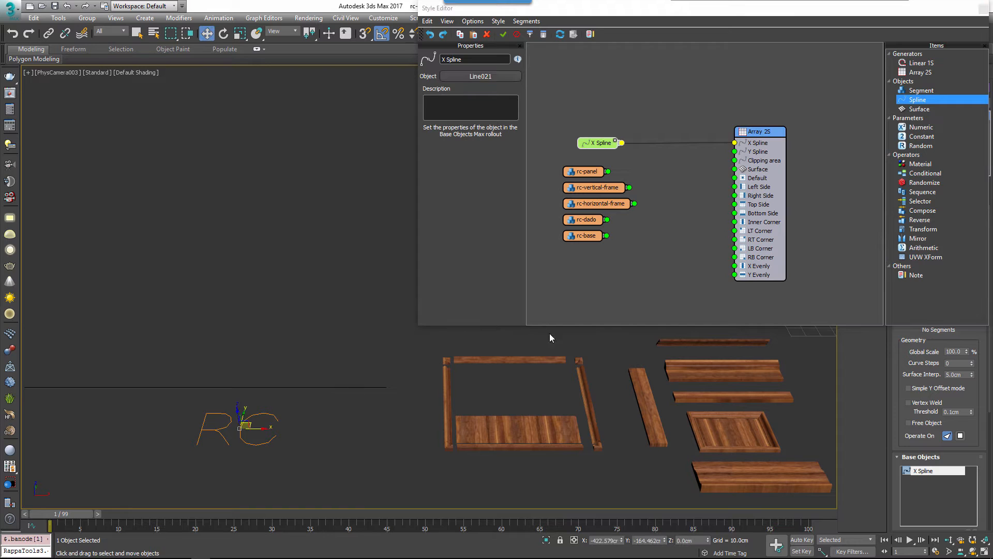
click(759, 132)
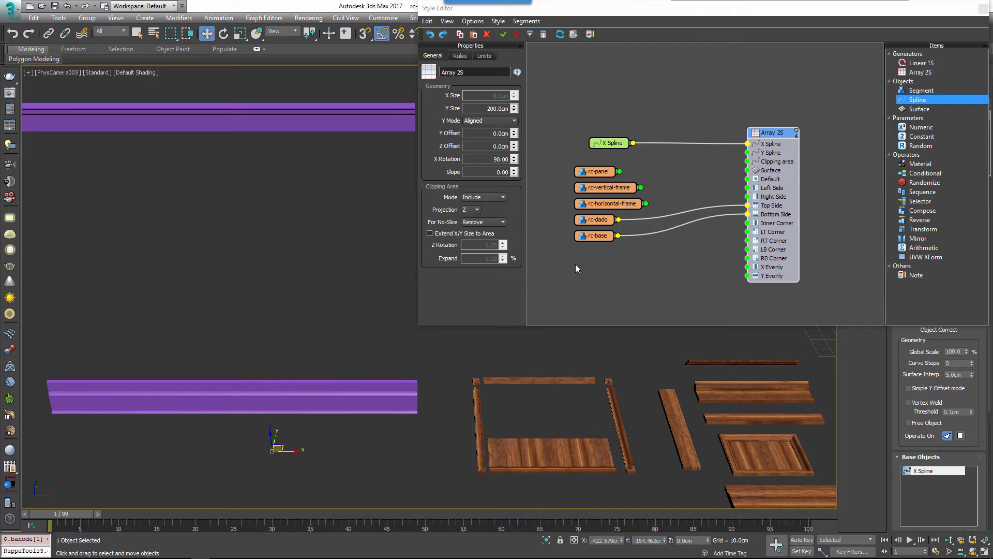
mouse_move(579, 269)
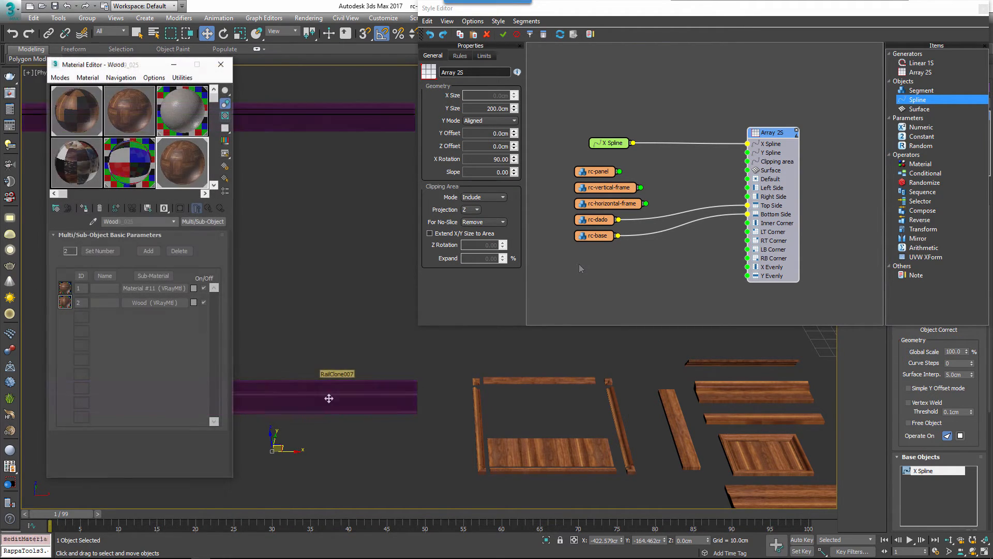
Apply the wood material and insert a Transform operator feeding the Array 2S
click(220, 64)
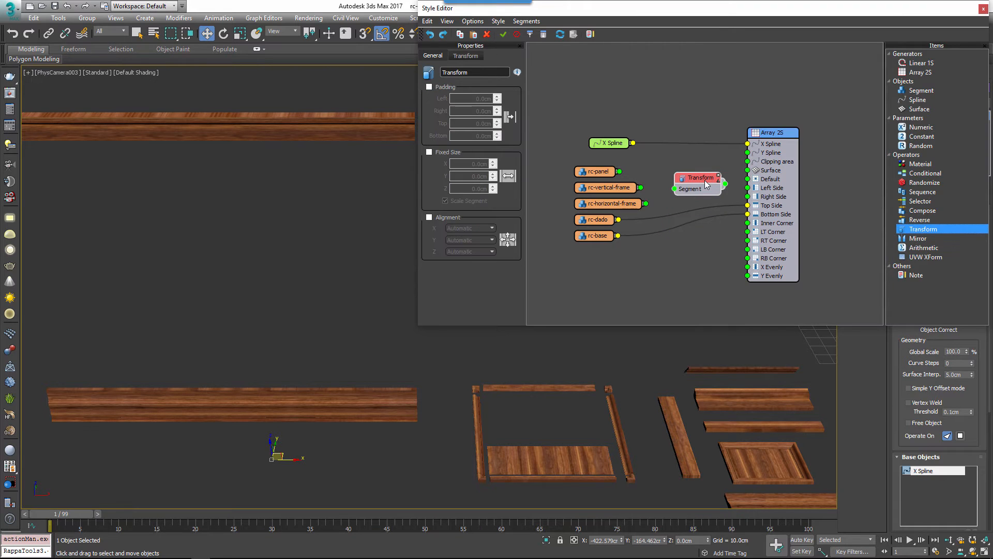
click(773, 134)
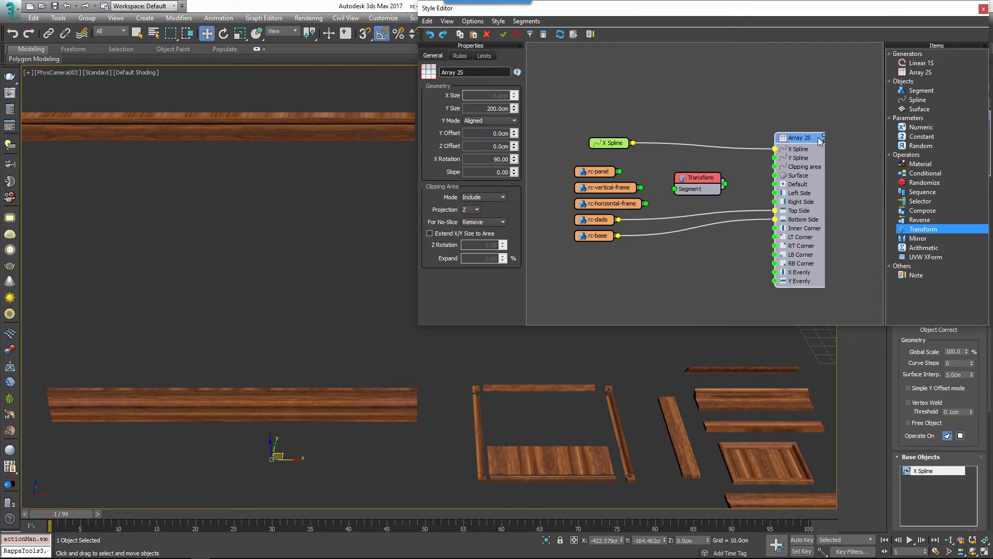
click(698, 180)
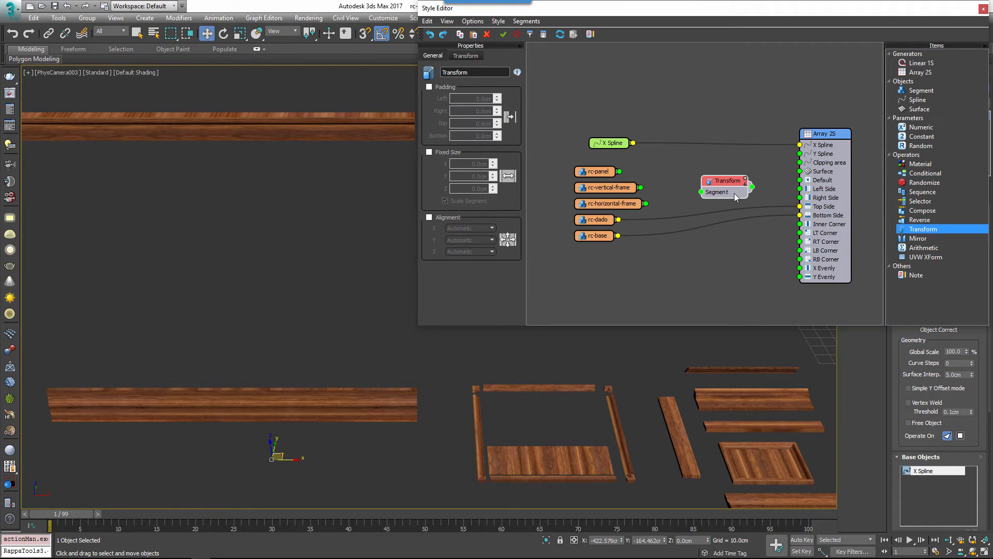
mouse_move(734, 196)
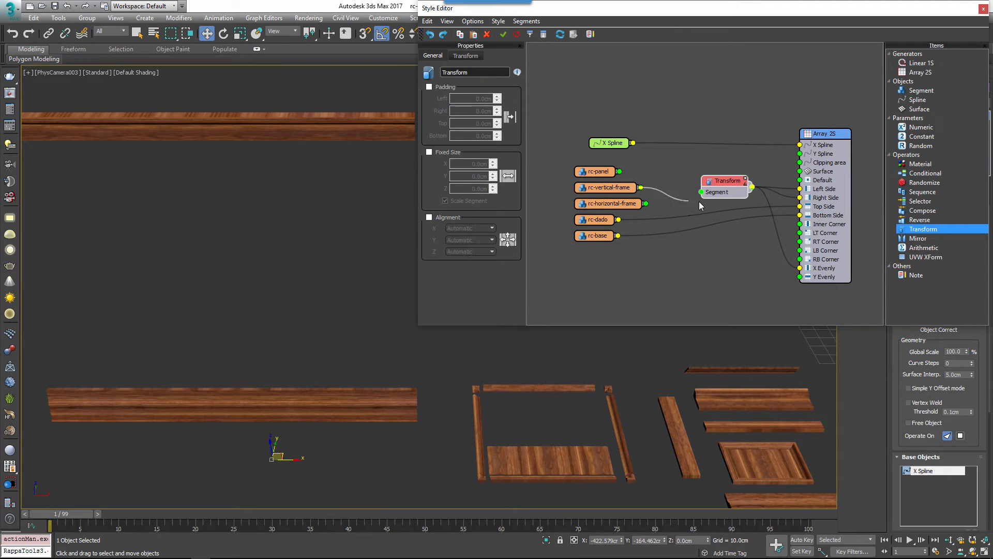
right_click(722, 180)
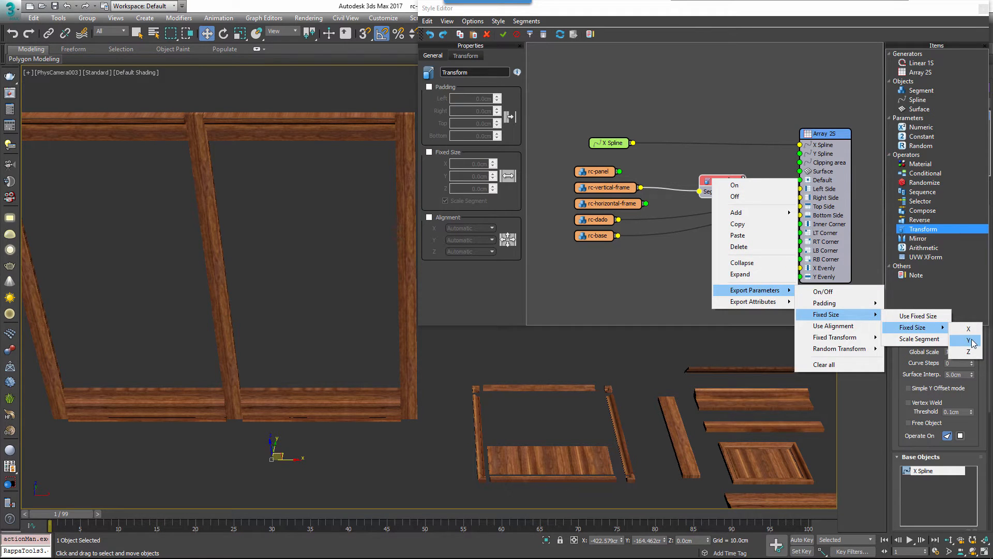
Enable Fixed Size on the Transform and export its Y size as an input for rc-vertical-frame
click(968, 340)
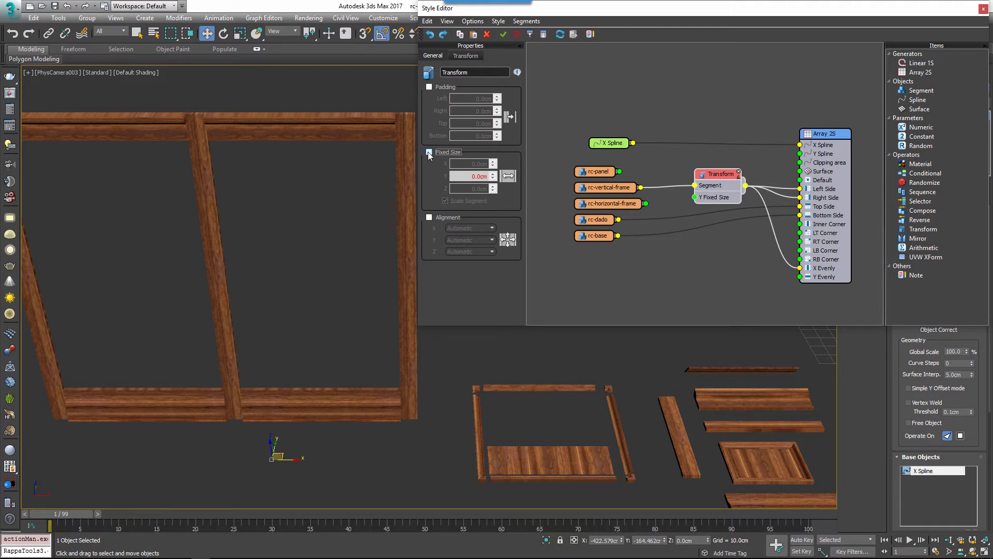
click(428, 152)
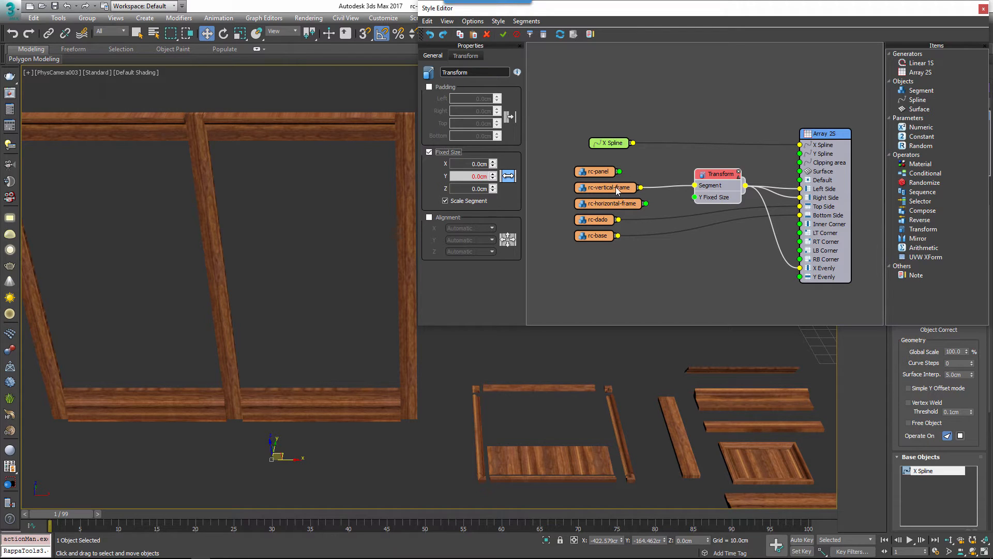
click(606, 187)
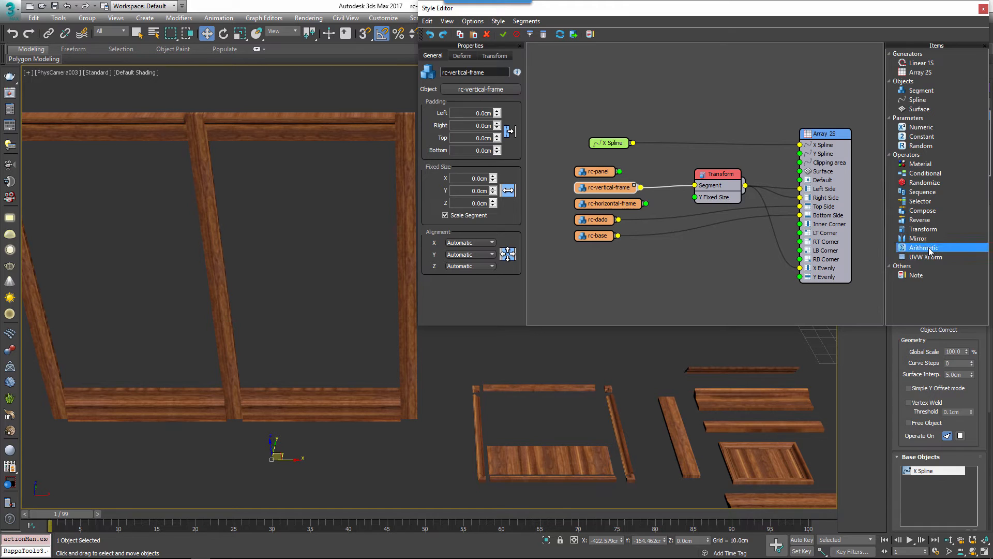
Add an Arithmetic node fed by the exported dado and base Y sizes, driving the Transform's fixed height
click(922, 247)
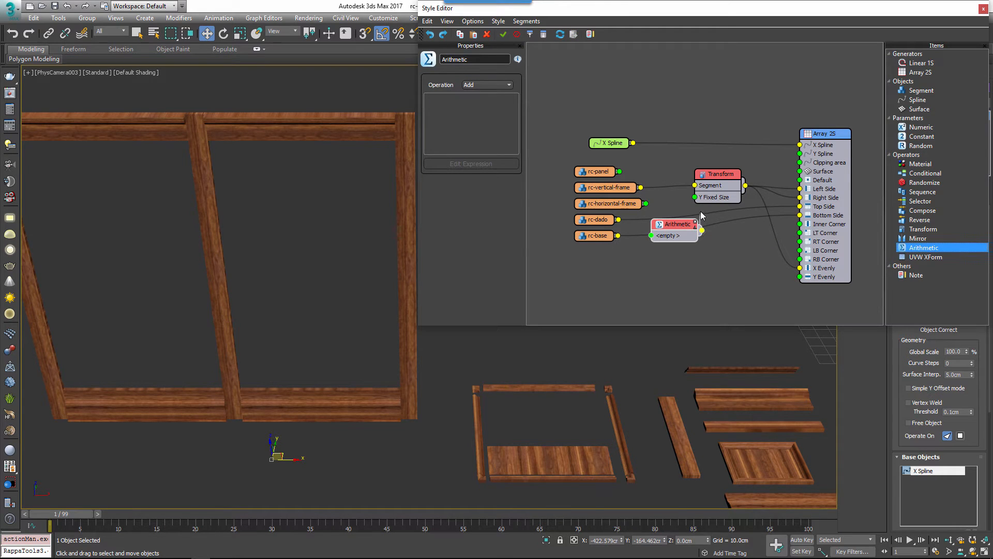
click(594, 234)
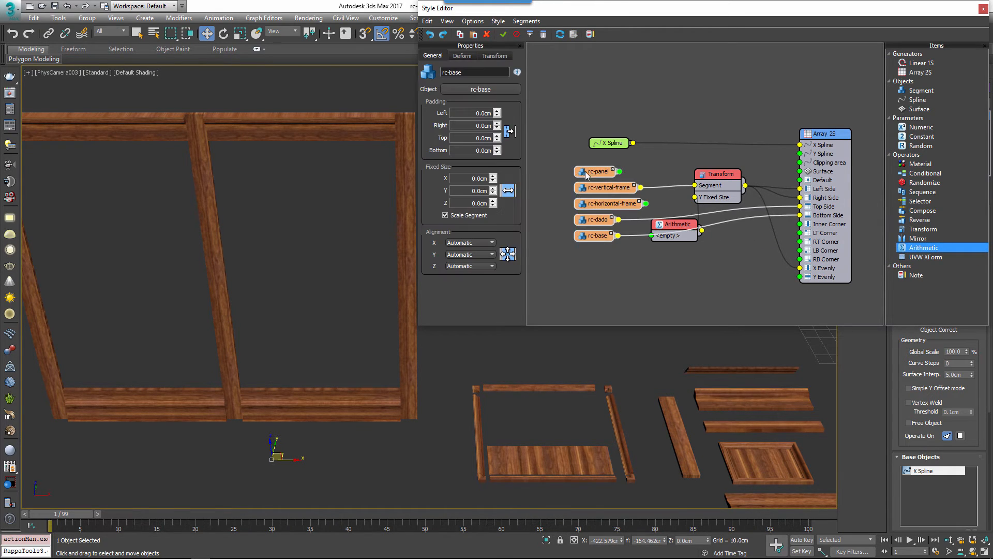
click(674, 224)
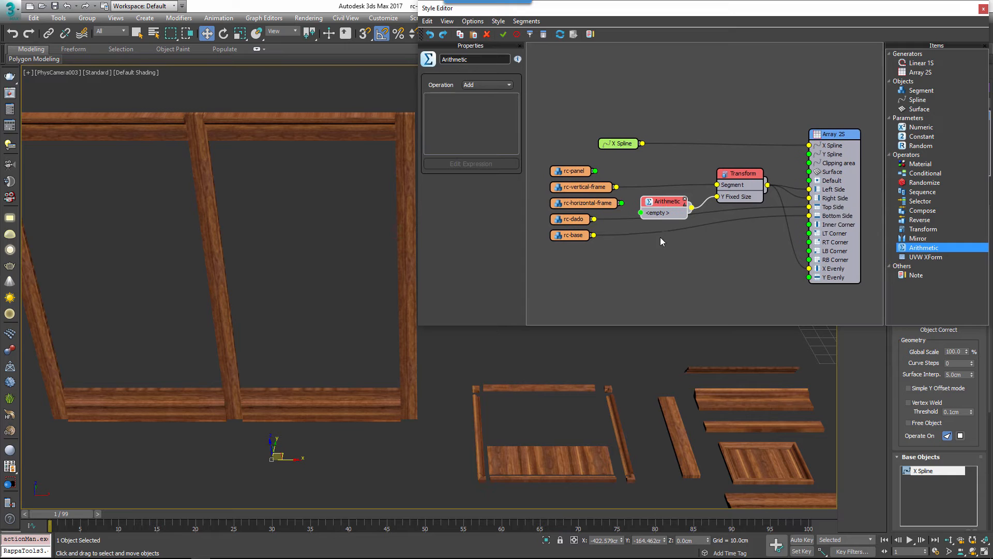
right_click(572, 218)
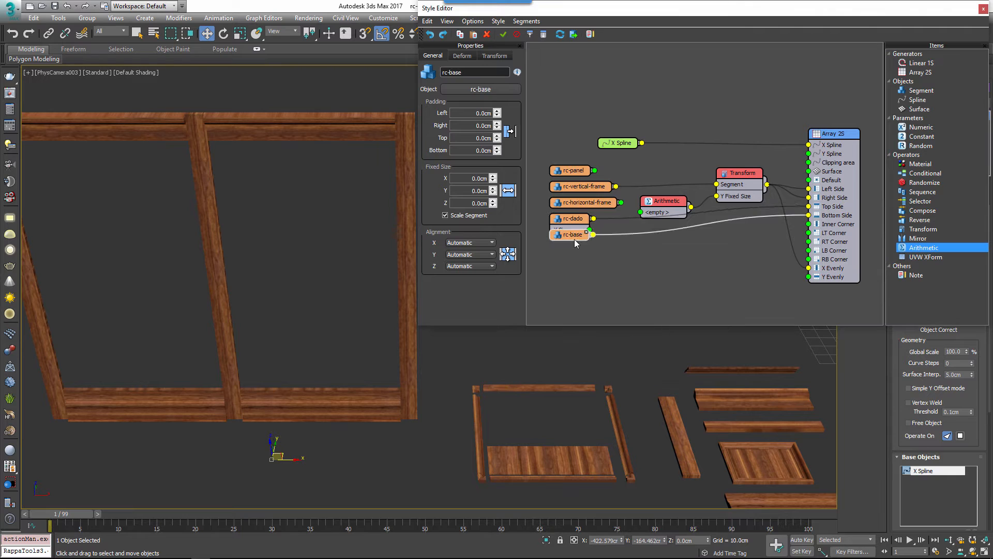
right_click(569, 235)
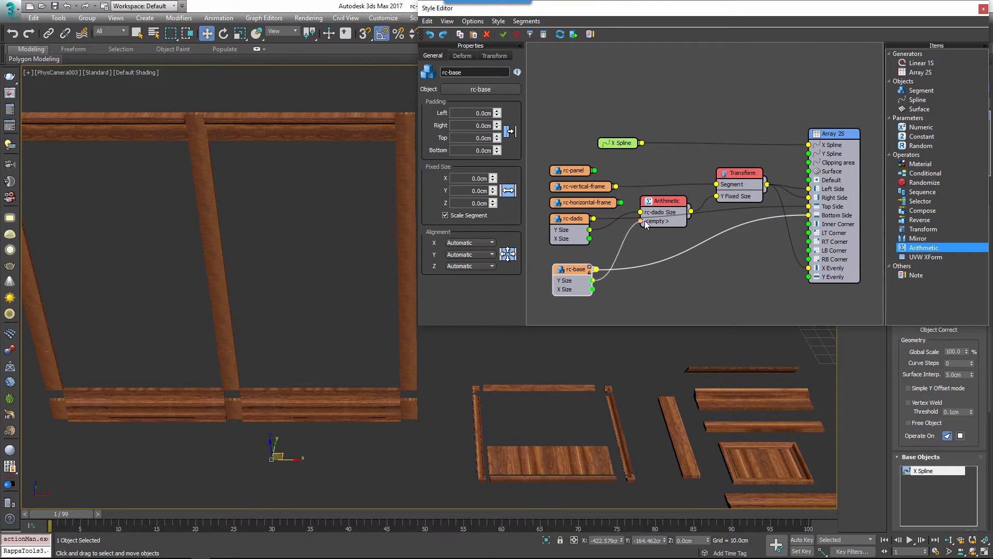
click(664, 214)
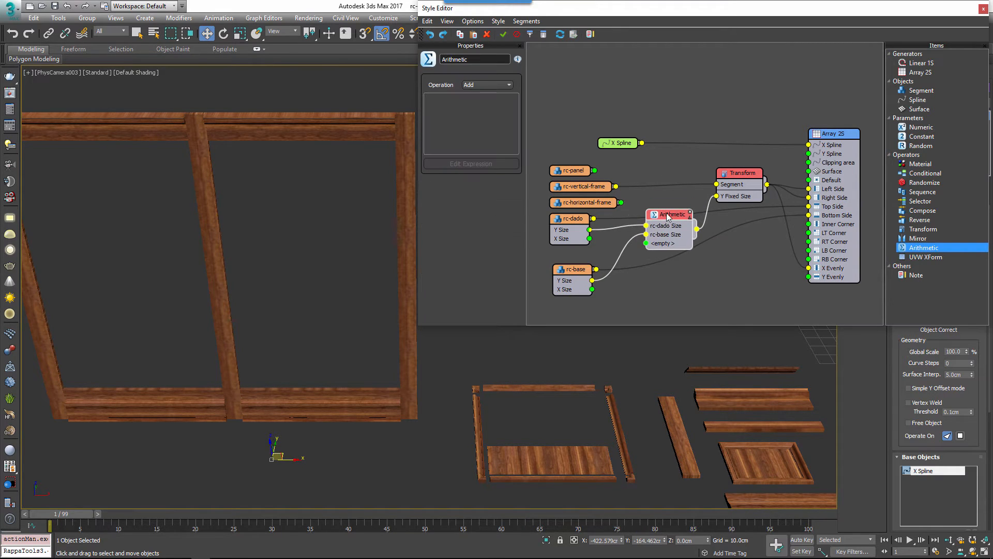
Set the Arithmetic operation to Expression and enter YSplineLength-Input1-Input2
click(487, 84)
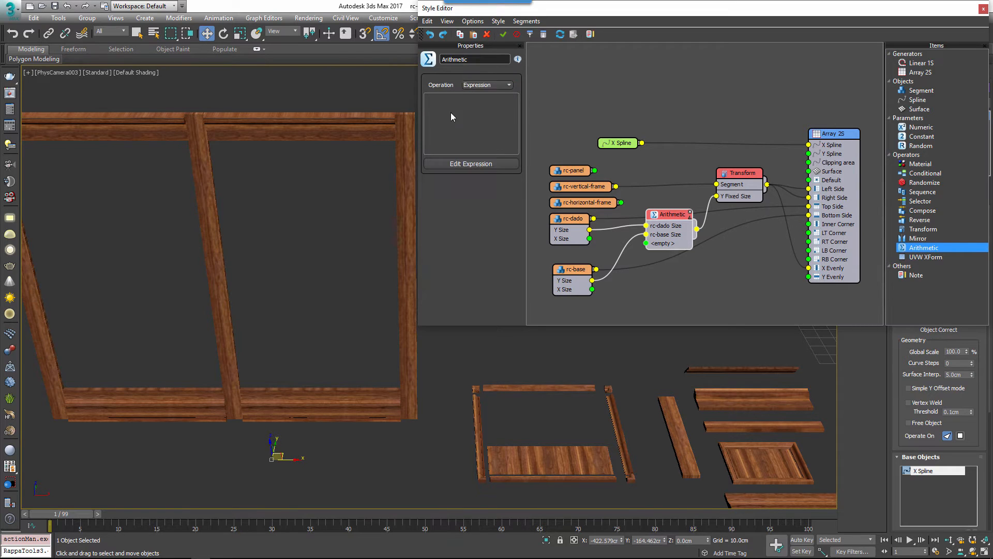
click(470, 163)
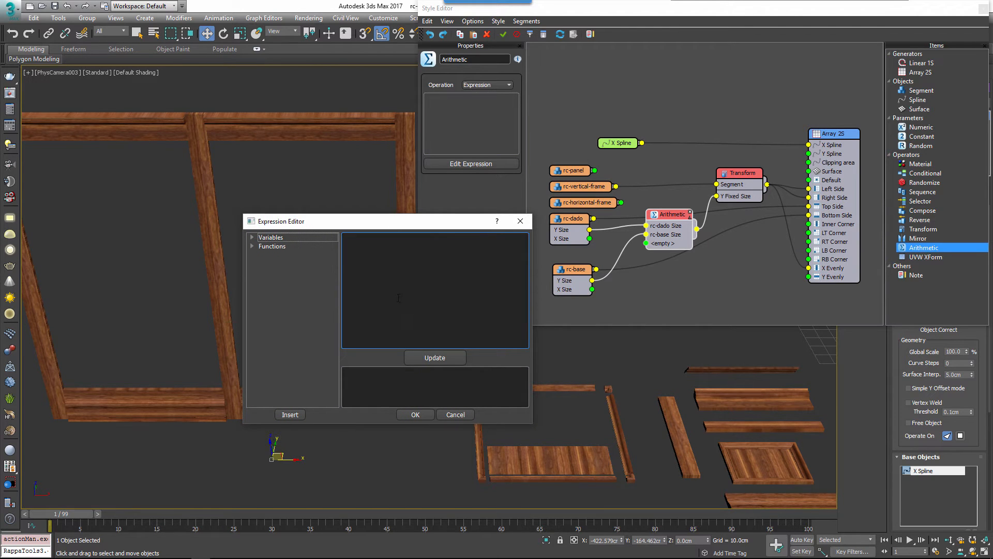
click(252, 237)
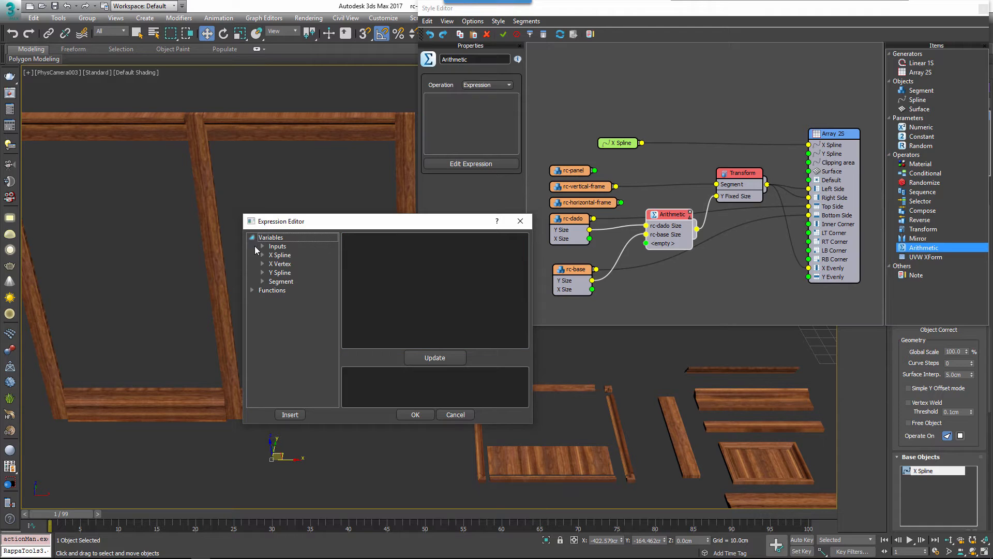
click(263, 272)
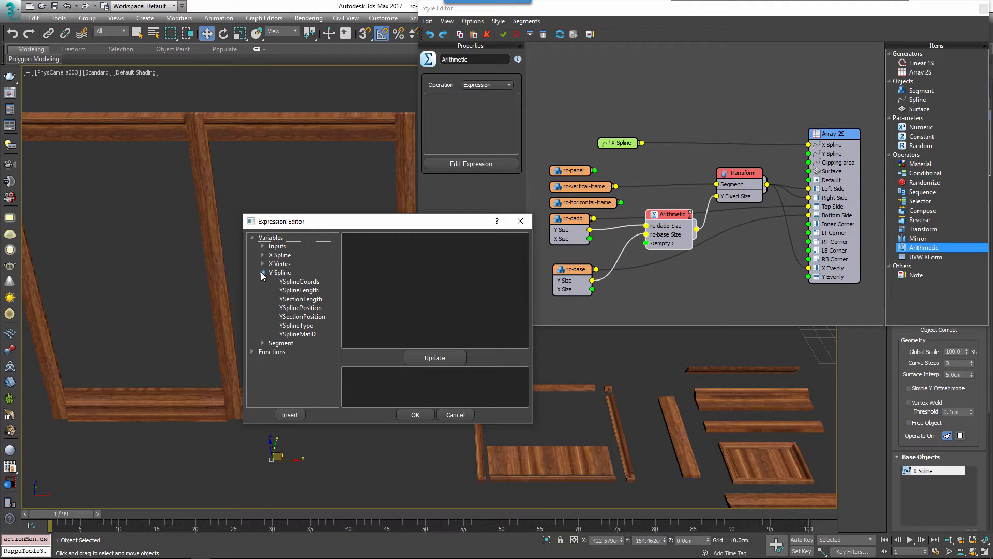
click(299, 290)
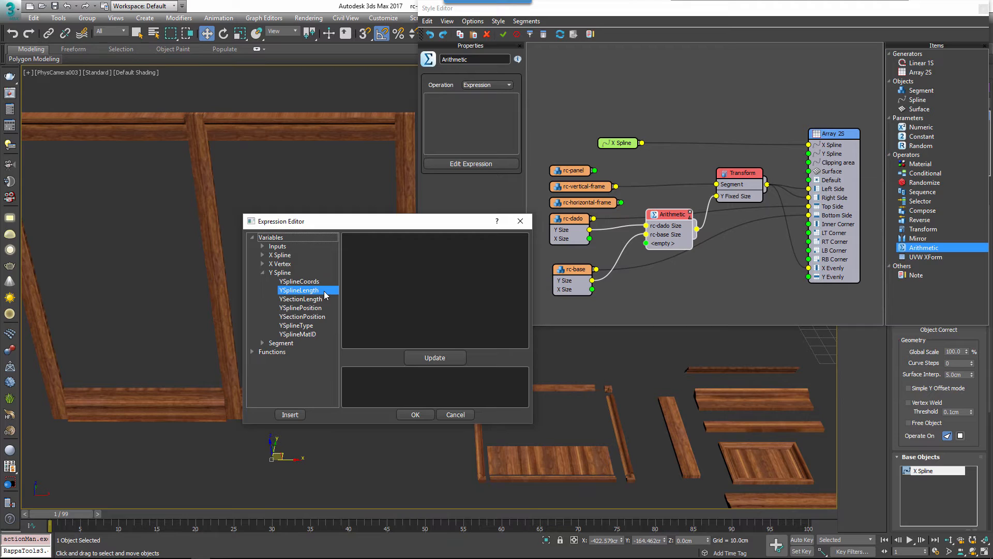
click(299, 289)
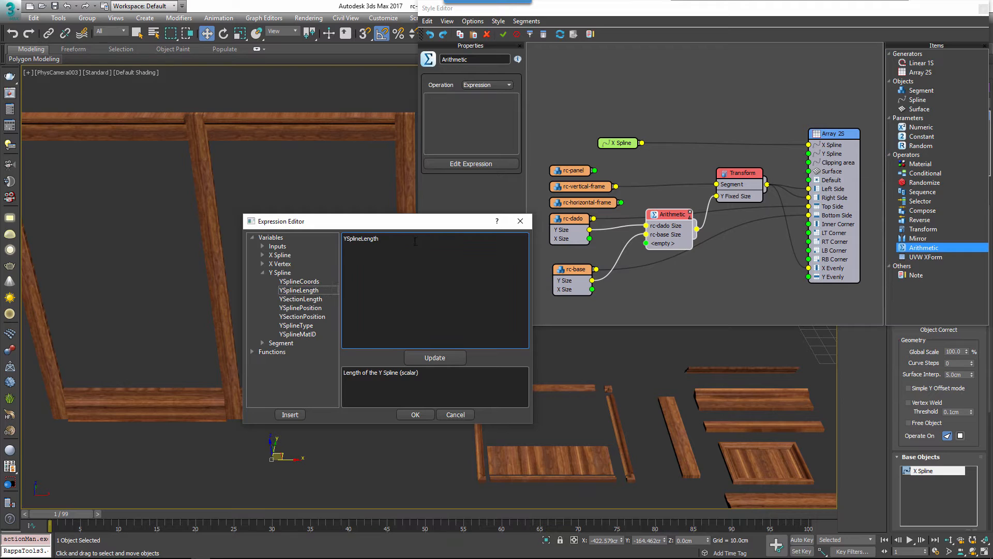
text(-Input1-Input2)
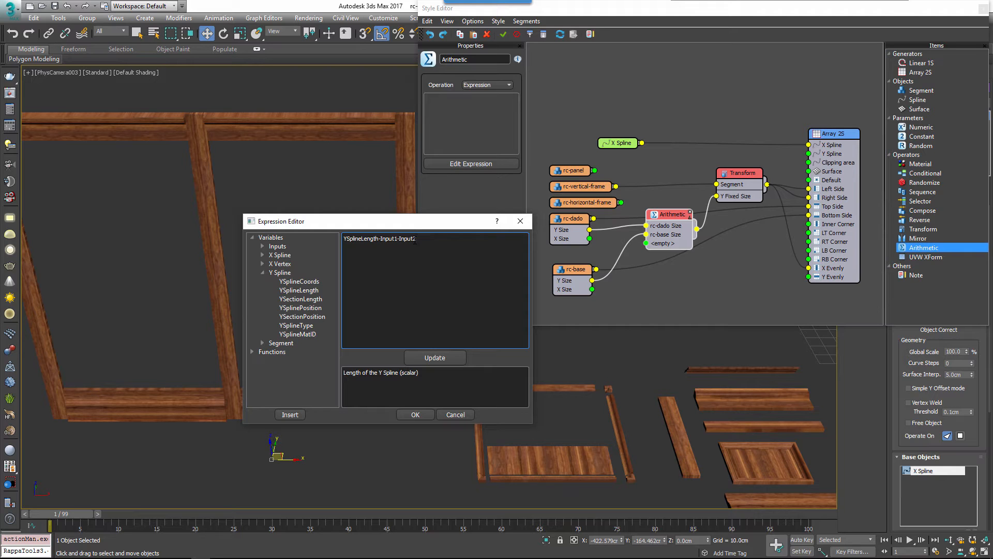
Verify the dado and base connections, update the expression result and confirm it
click(572, 269)
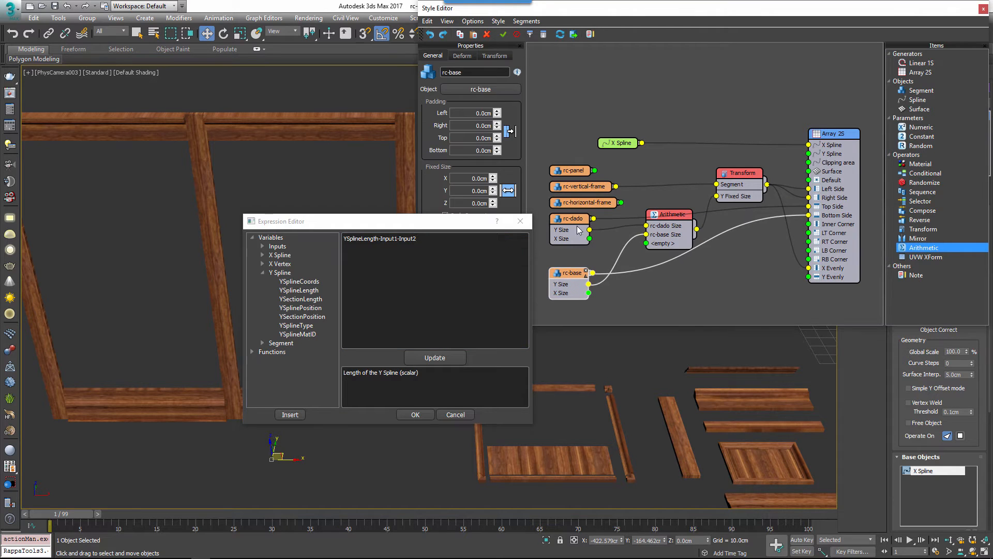
click(571, 219)
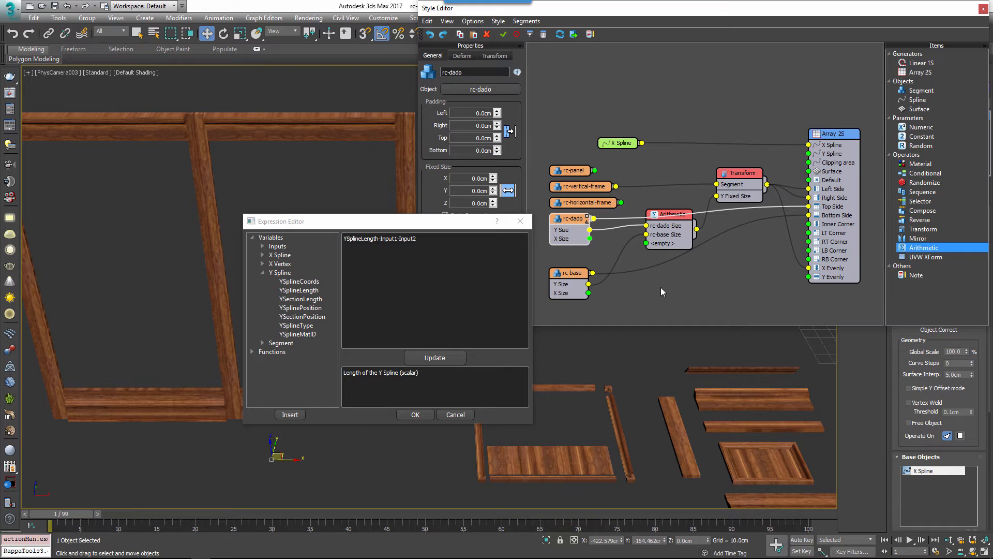
mouse_move(435, 357)
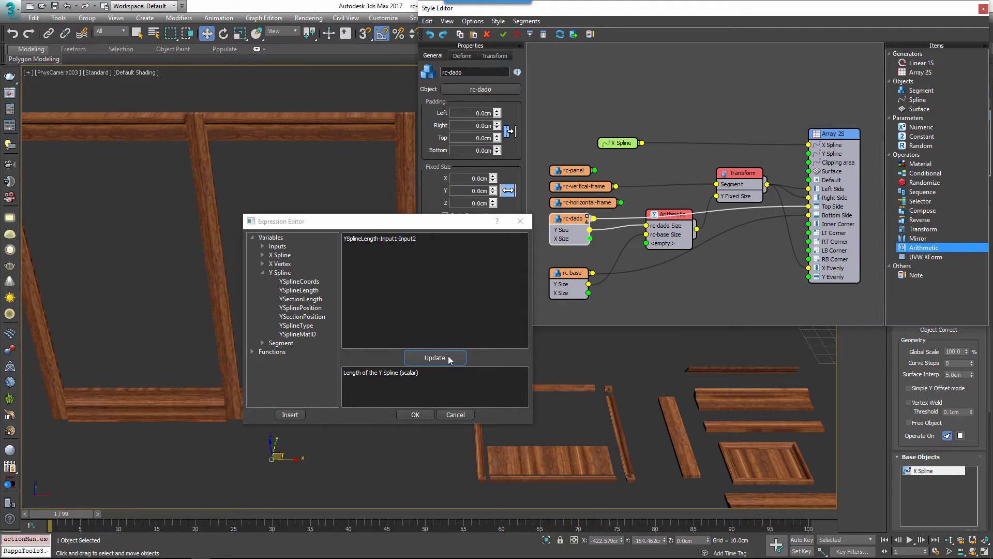
click(434, 357)
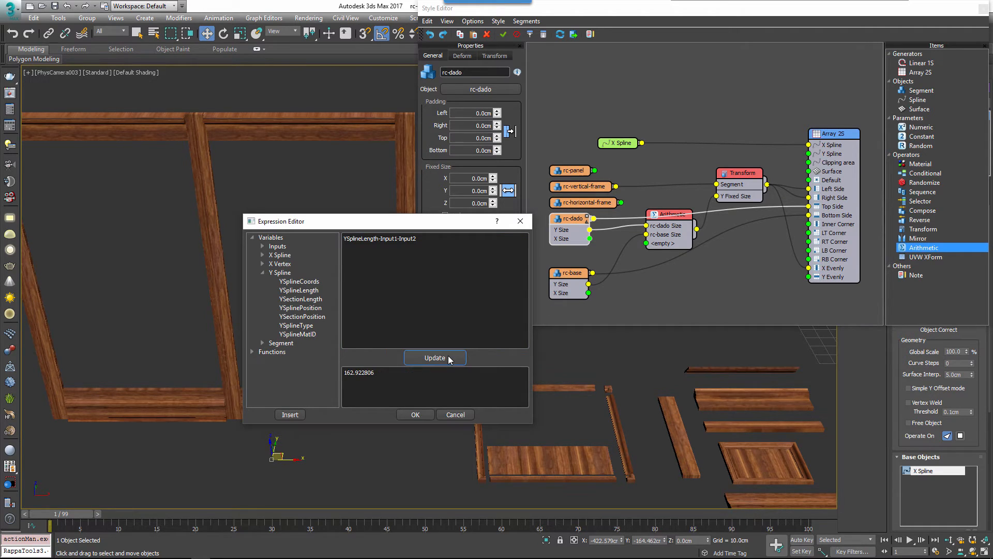
click(415, 414)
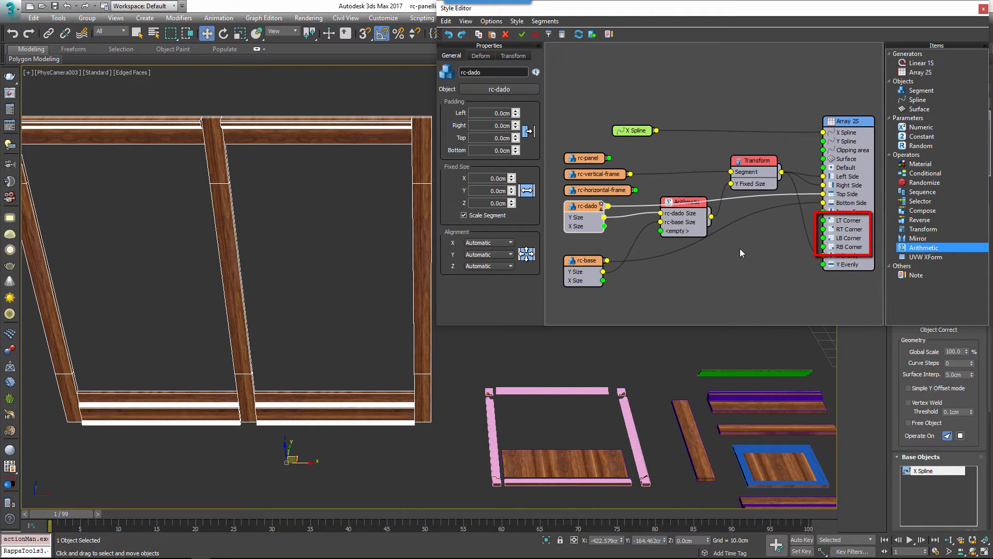
Wire a Null segment into the Array 2S side and corner inputs to drop the outer frame
click(753, 161)
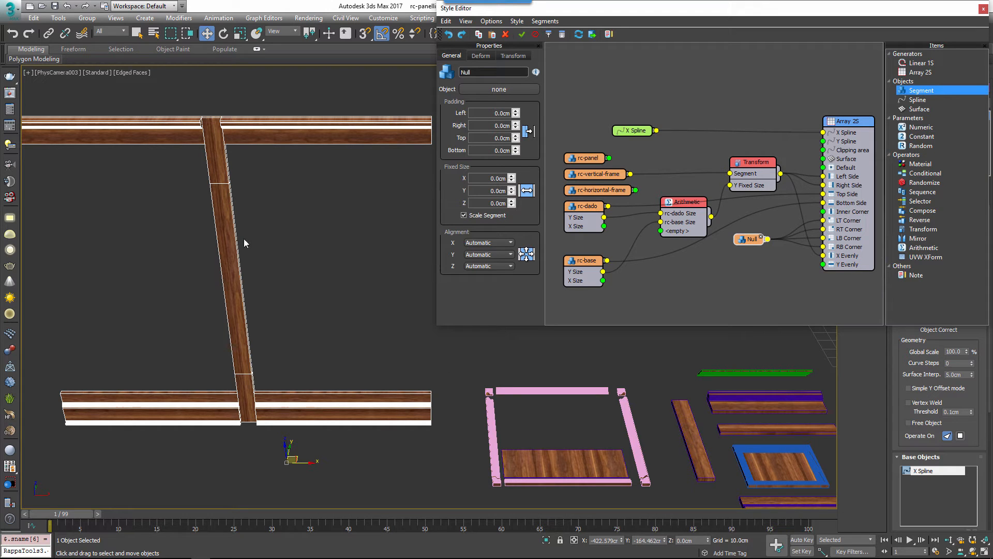
mouse_move(221, 132)
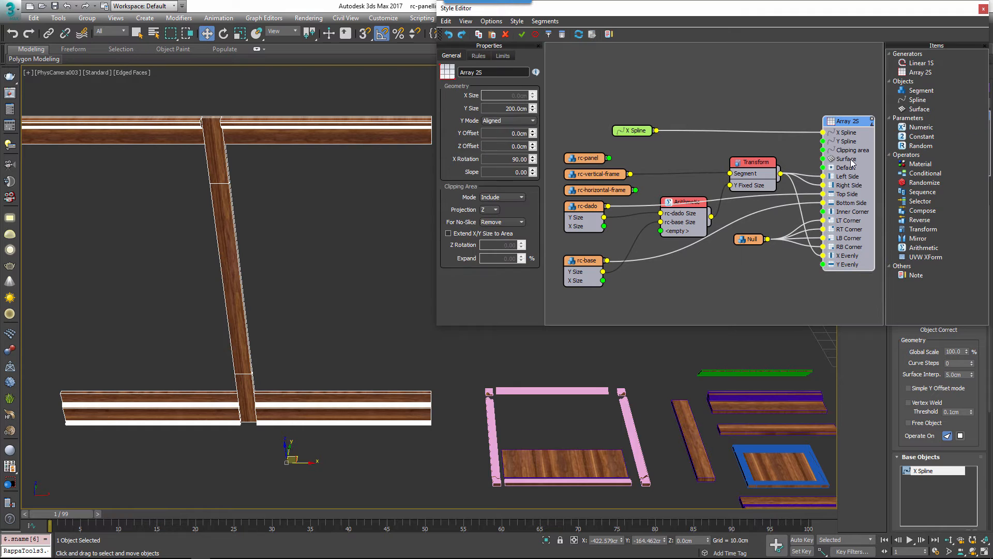
In Array 2S X Evenly rules, uncheck Extend to Side and enable Adaptive spacing
click(478, 56)
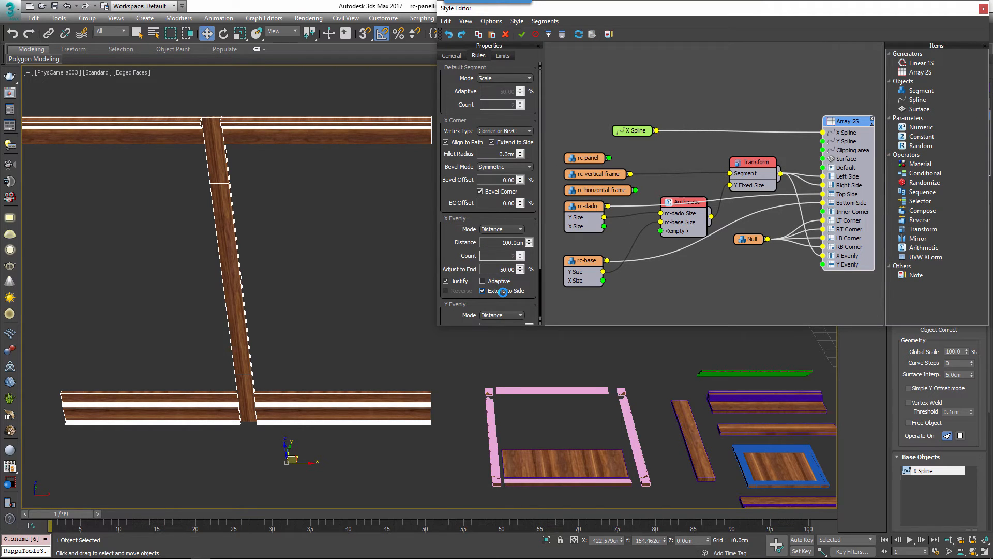
click(483, 290)
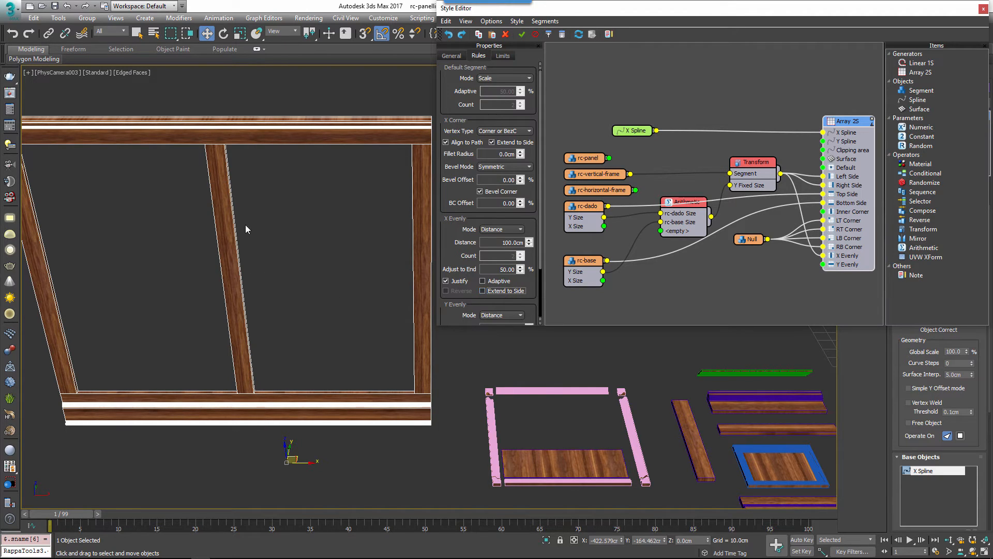
mouse_move(304, 256)
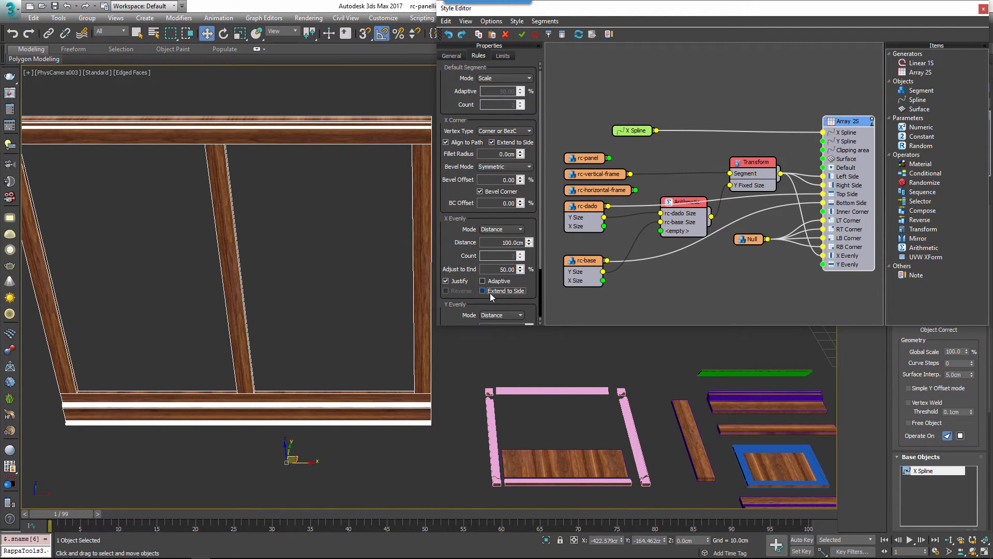
click(483, 281)
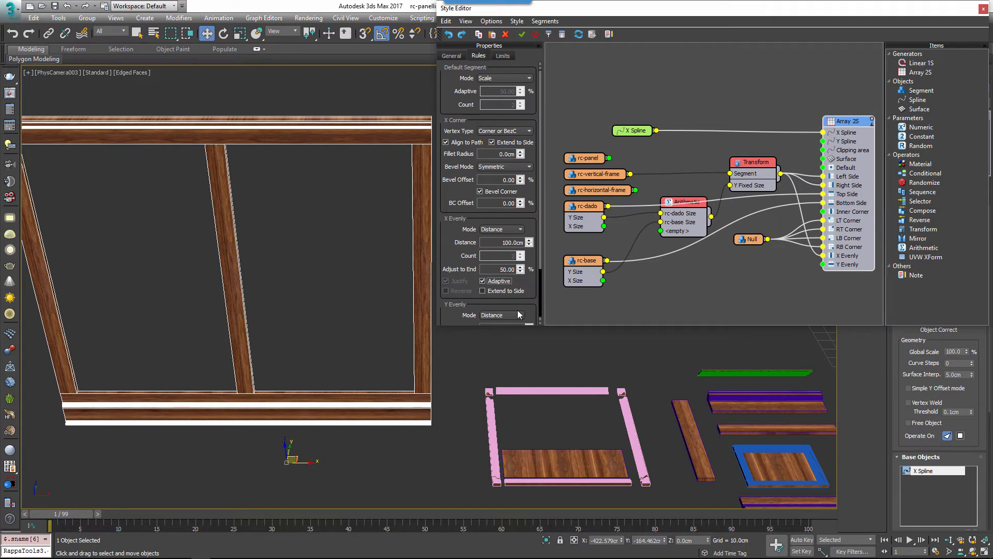
mouse_move(536, 306)
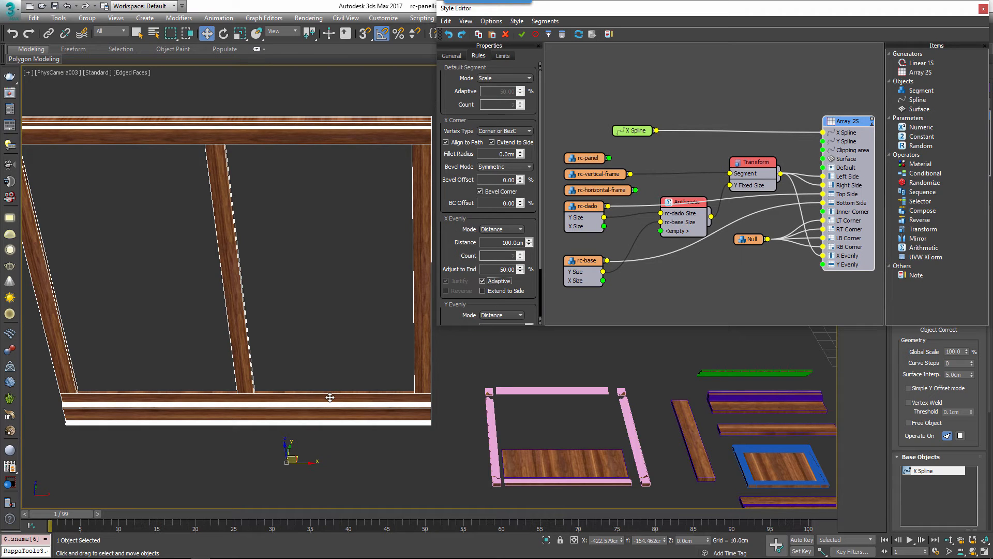
mouse_move(433, 339)
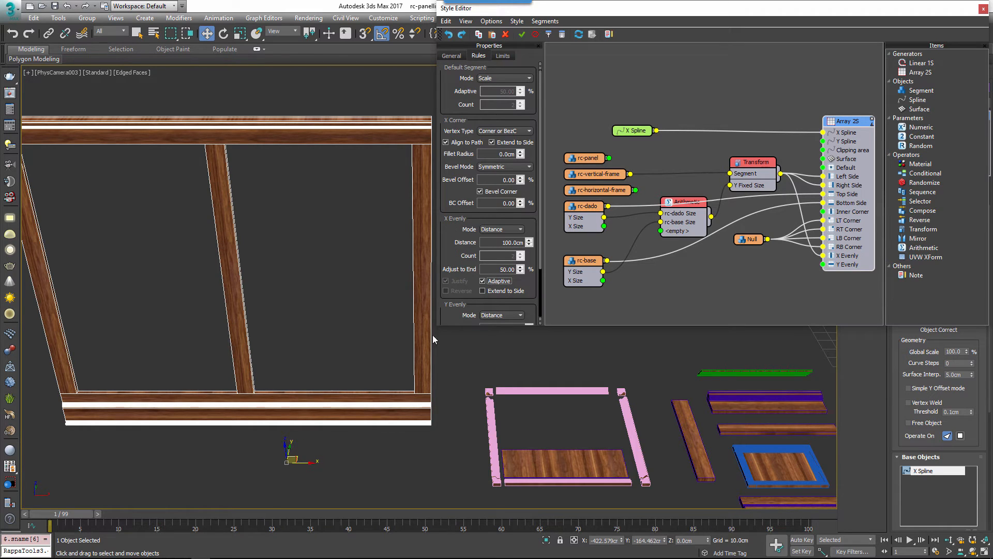
mouse_move(743, 269)
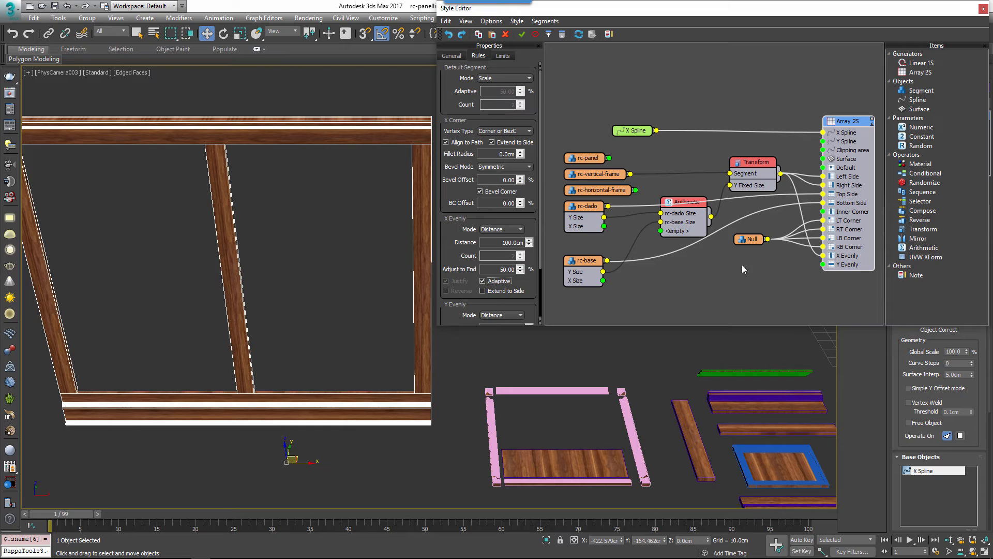
mouse_move(848, 125)
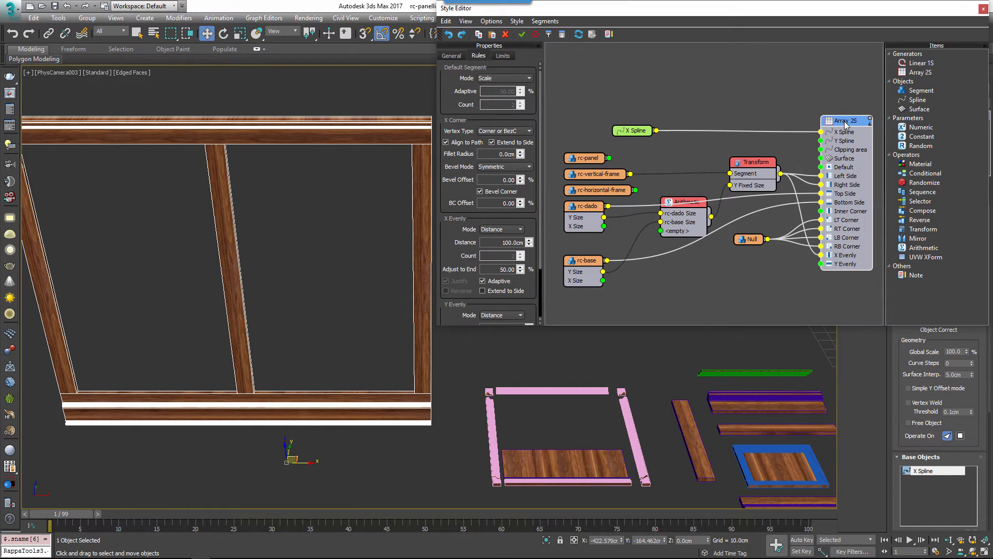
Export the rc-panel node's X Size and Y Size attributes as outputs
click(586, 157)
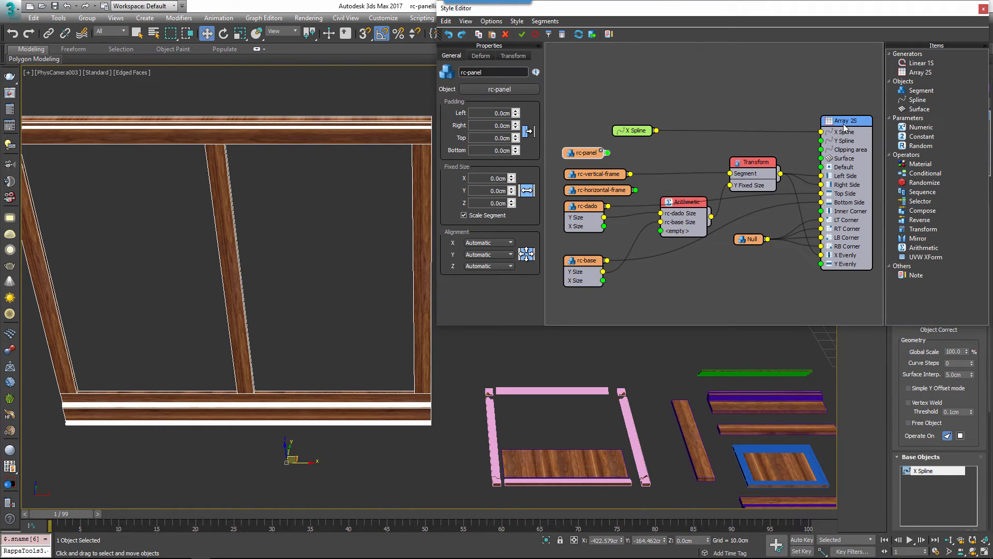
right_click(845, 120)
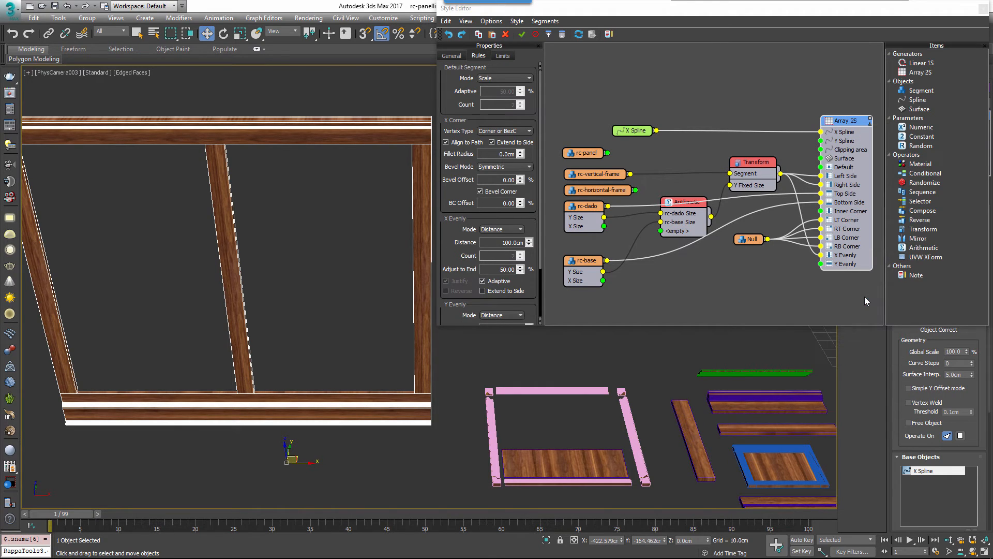
click(586, 152)
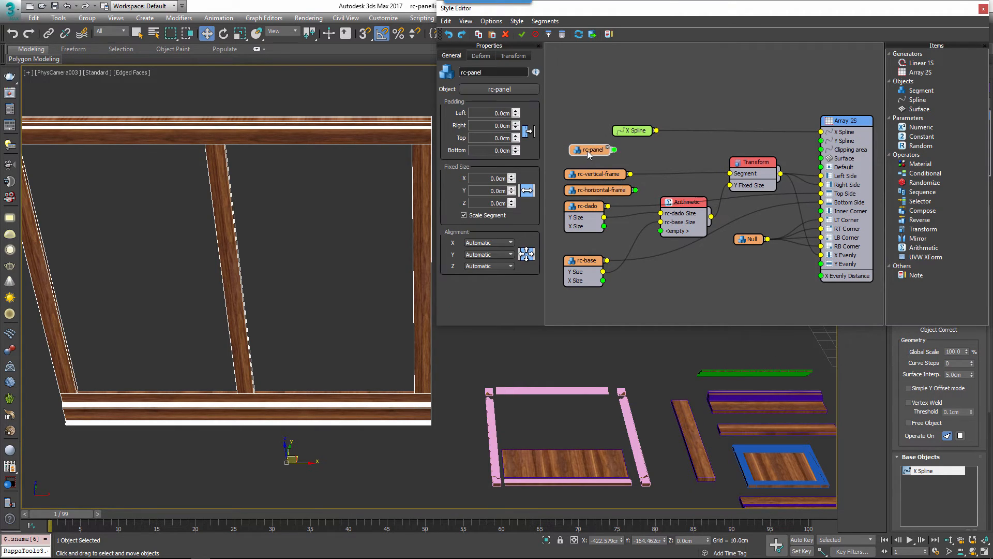
click(592, 150)
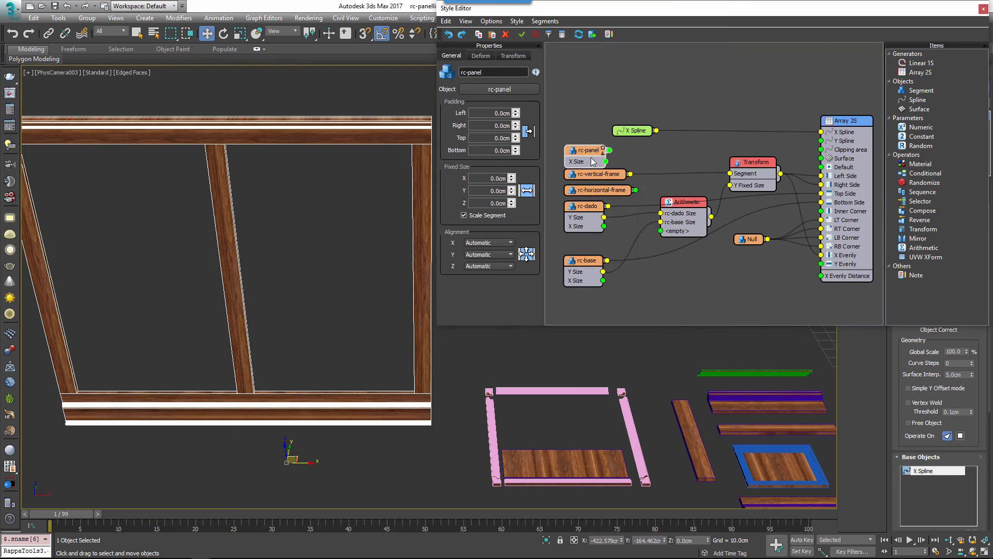
click(586, 149)
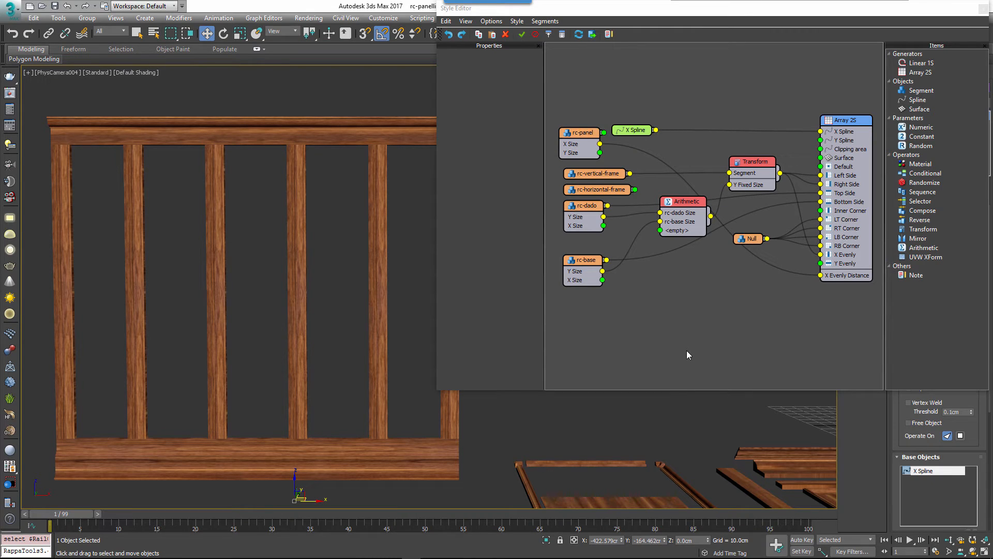
mouse_move(715, 351)
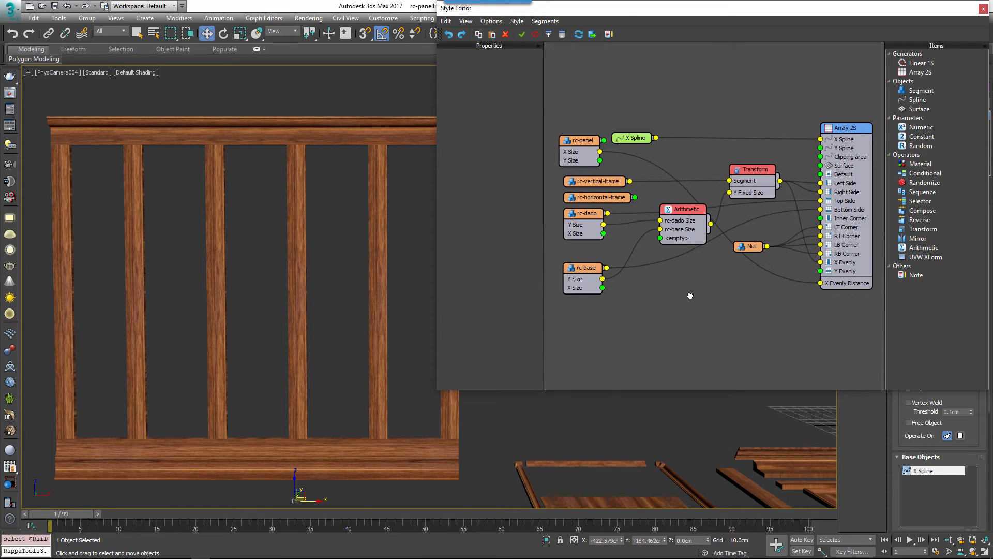
mouse_move(684, 304)
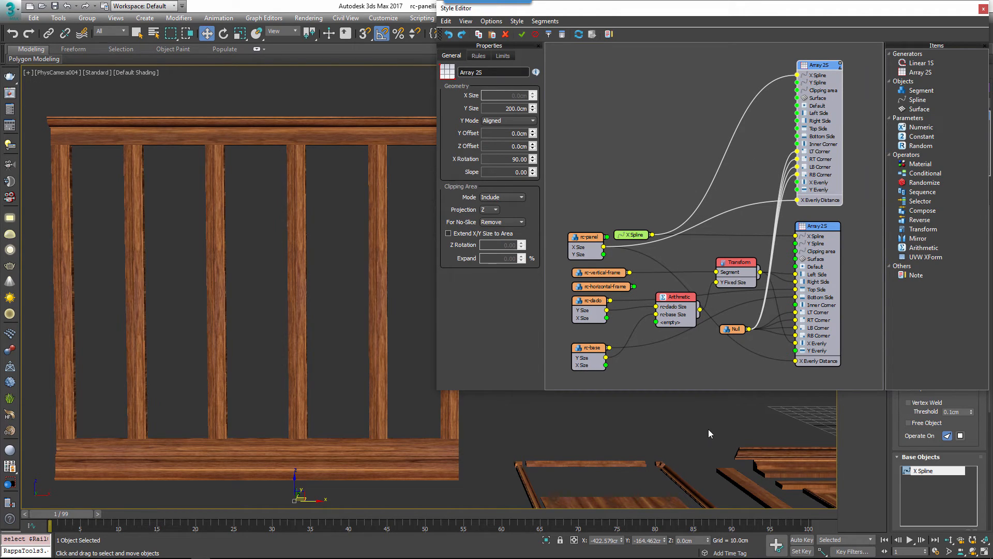
mouse_move(596, 247)
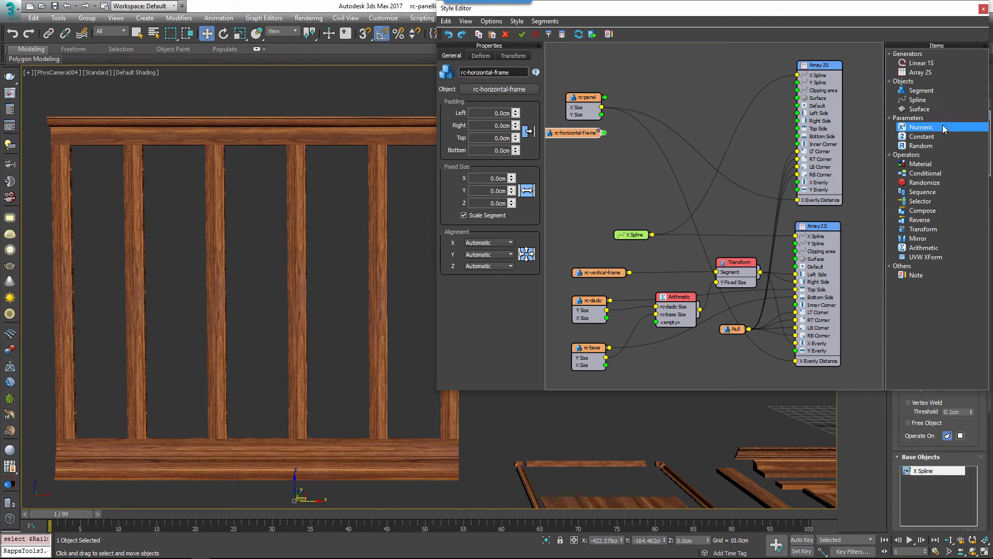
Add a Sequence operator to alternate rc-horizontal-frame and rc-panel in the second Array 2S
click(922, 182)
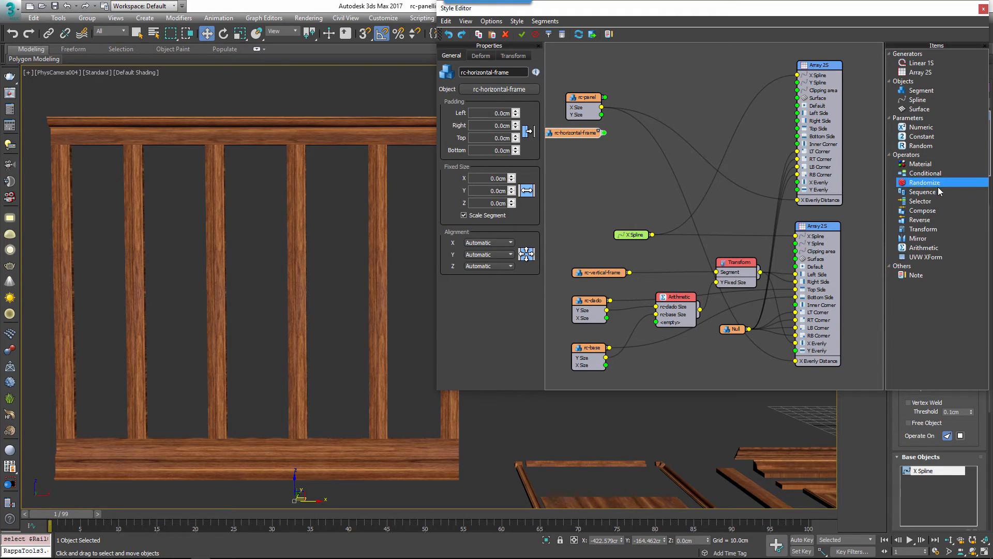
click(922, 191)
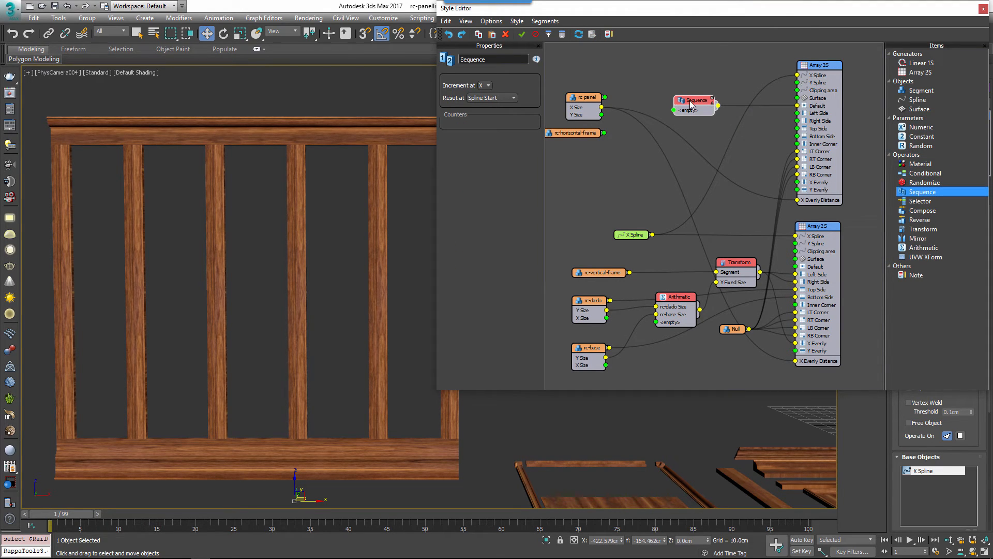
click(512, 98)
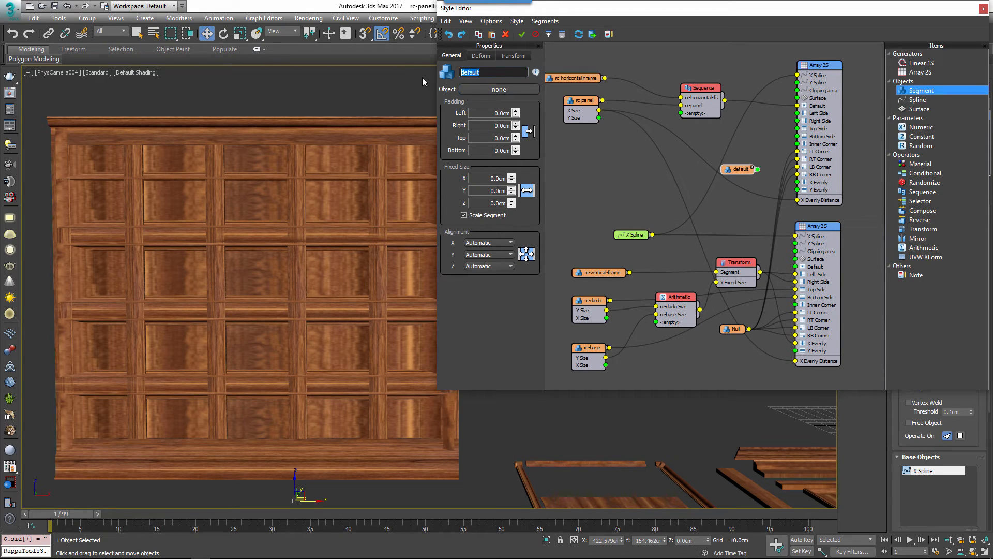
Export the null spacer's Fixed Size, drive it from rc-vertical-frame X Size and wire it into the Array 2S
right_click(733, 169)
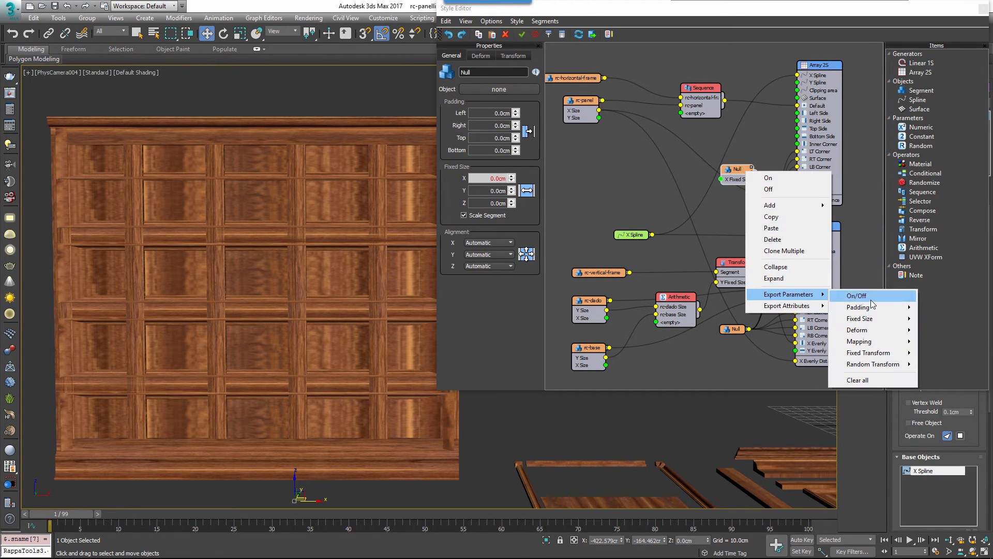
click(856, 295)
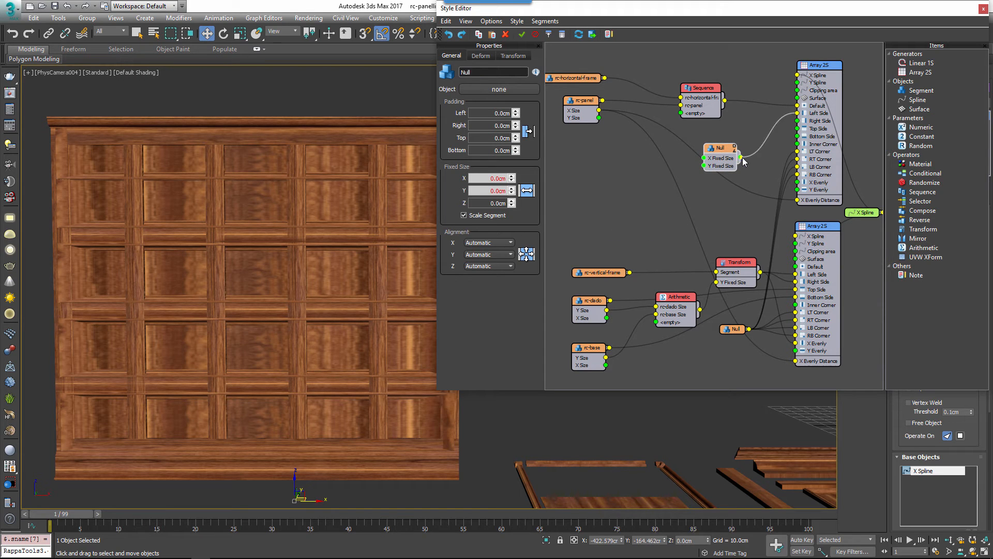
mouse_move(769, 156)
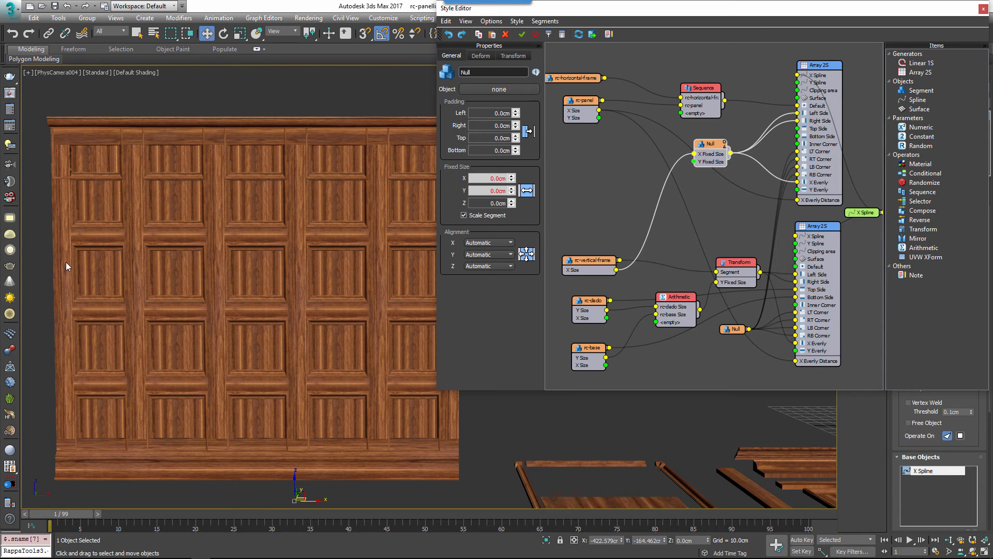
click(818, 227)
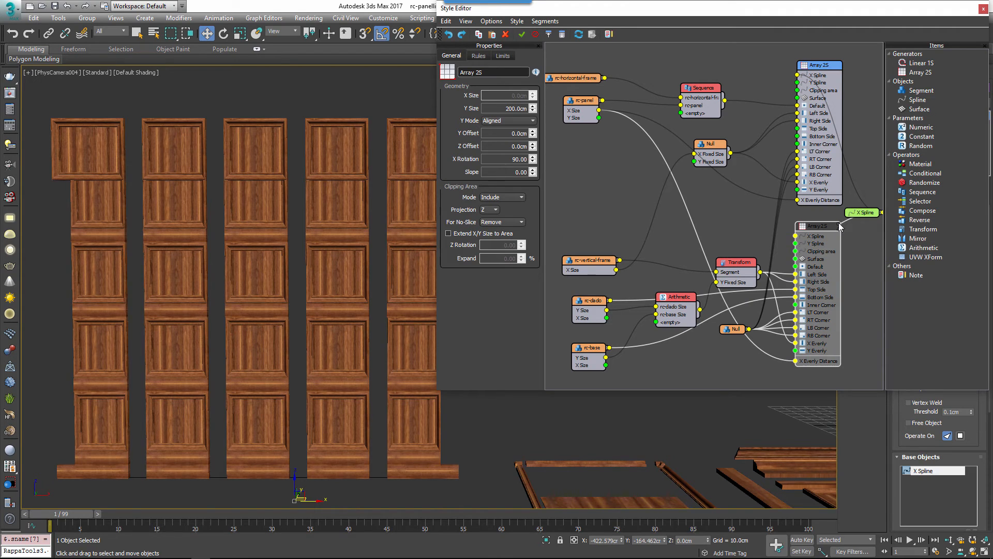
click(817, 226)
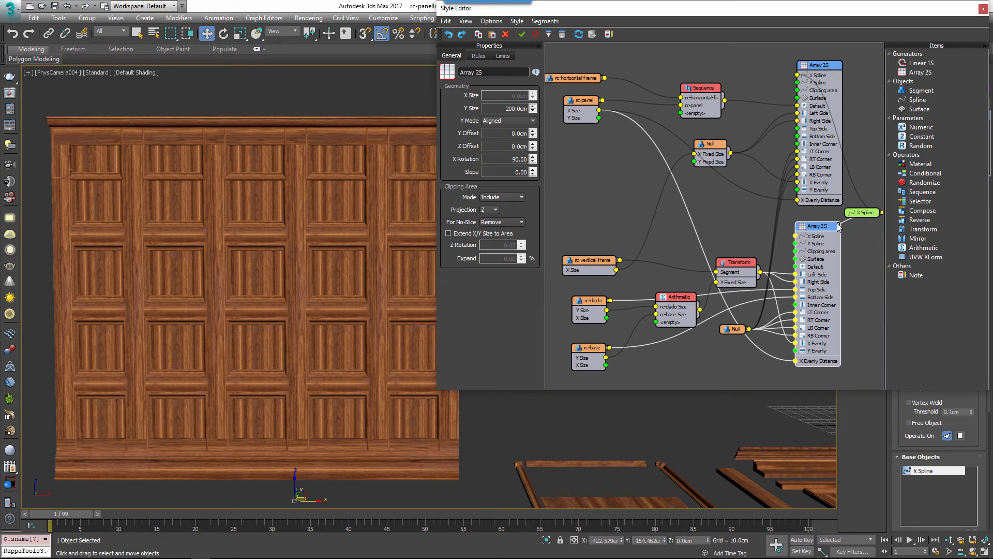
Clone two more Null spacers, wire them to the upper Array 2S sides, and add a Numeric parameter node
click(709, 143)
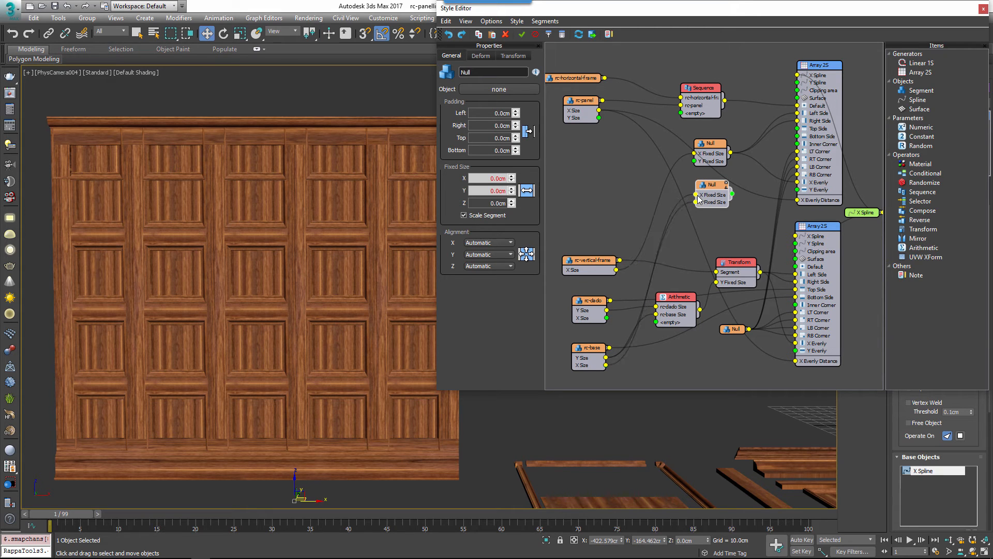
mouse_move(737, 202)
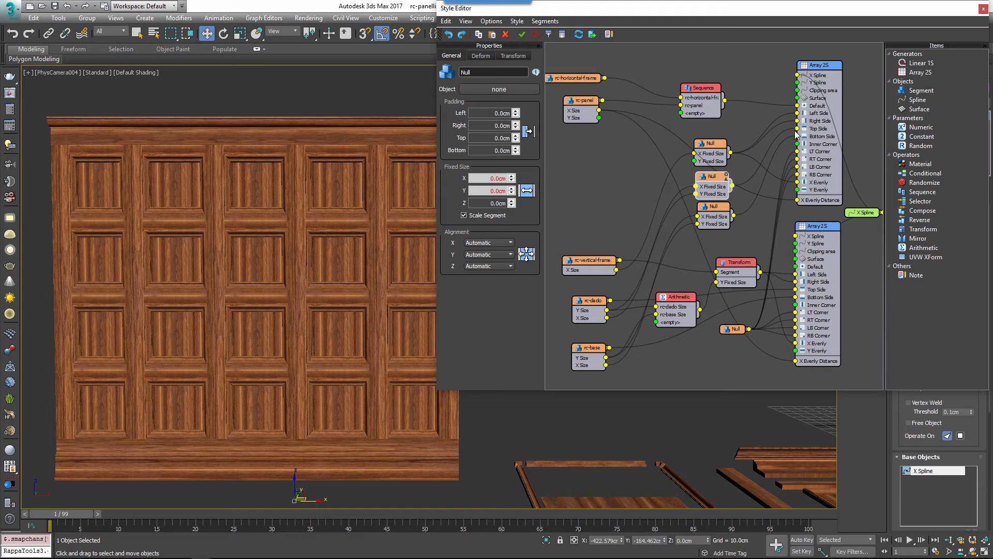
mouse_move(811, 108)
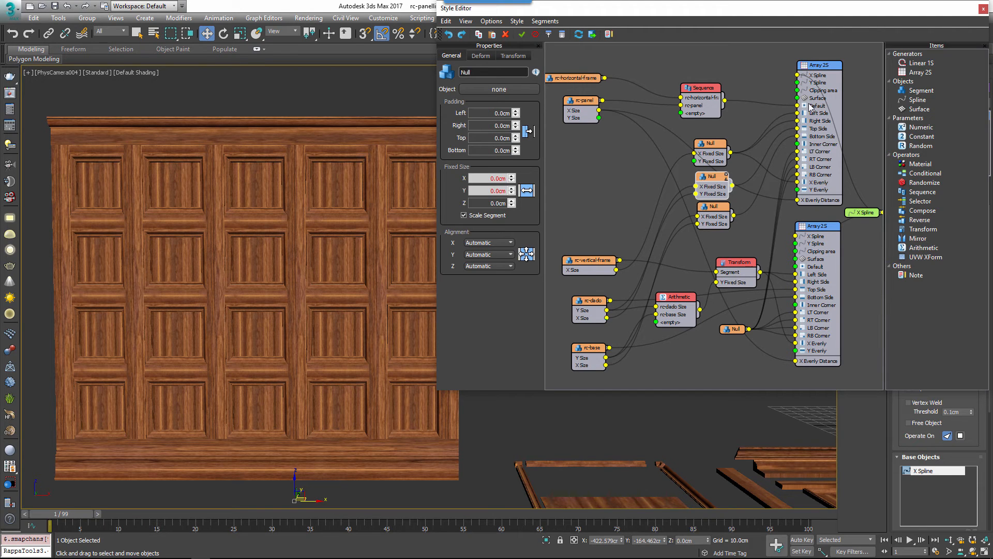
click(819, 64)
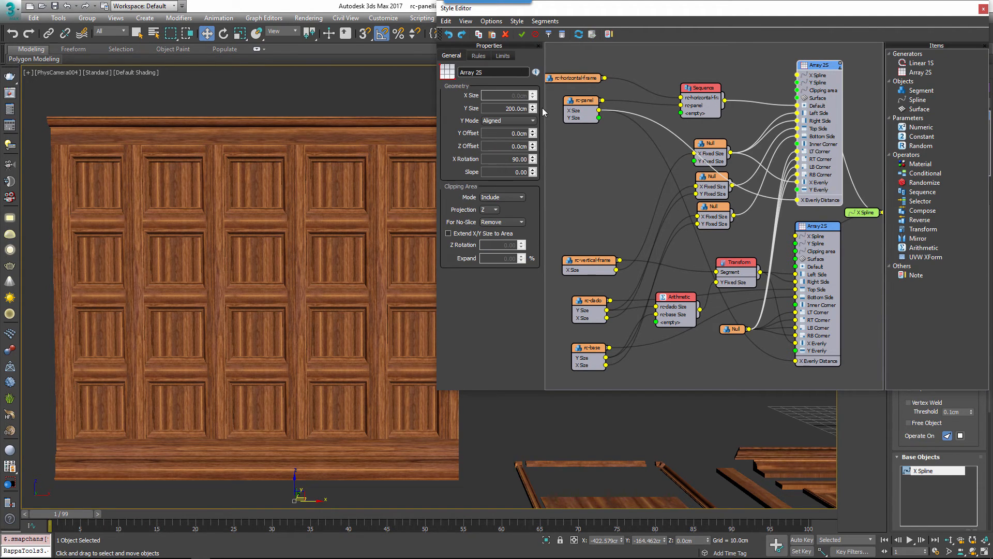
click(532, 106)
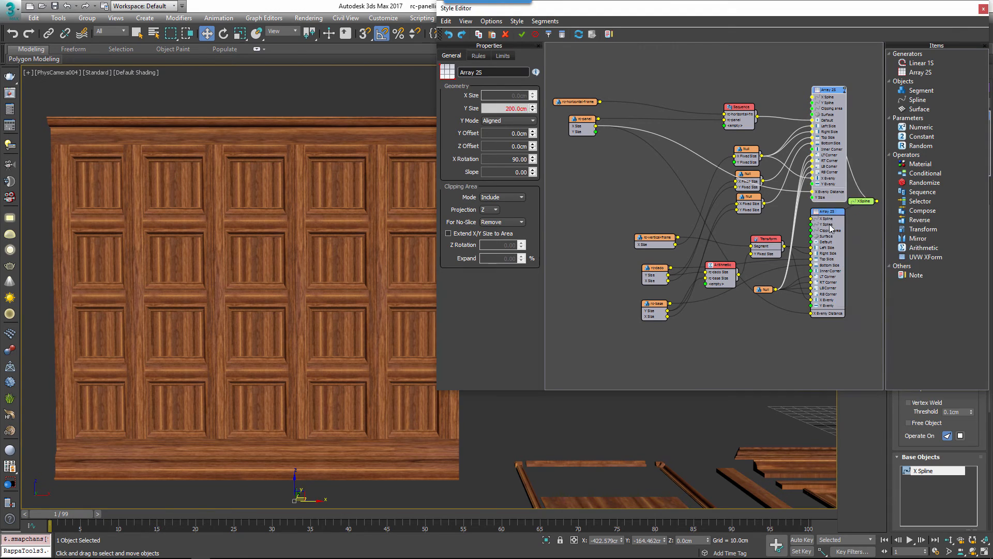
click(918, 126)
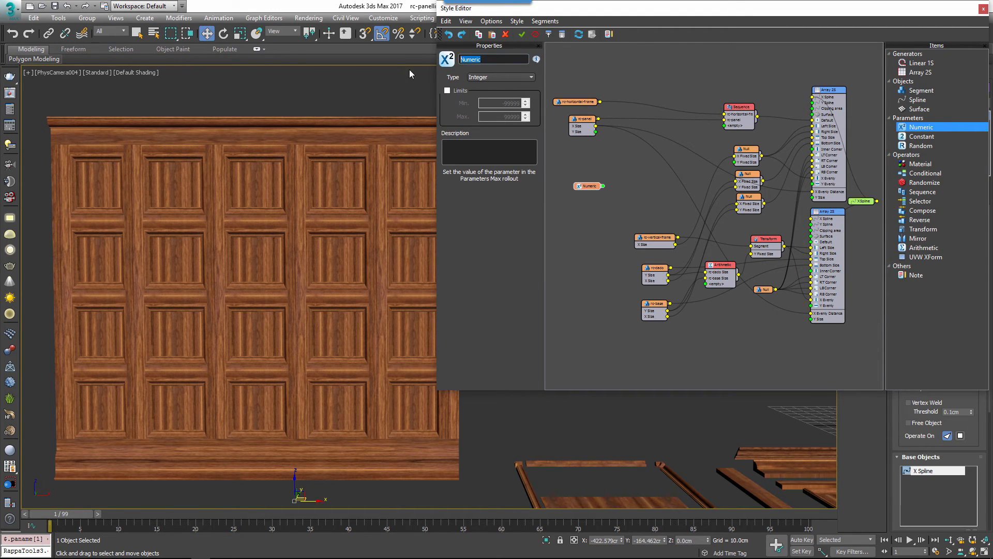
Name the Numeric parameter '# of panels' so it exports to the rollout, then place an Arithmetic operator
text(# off)
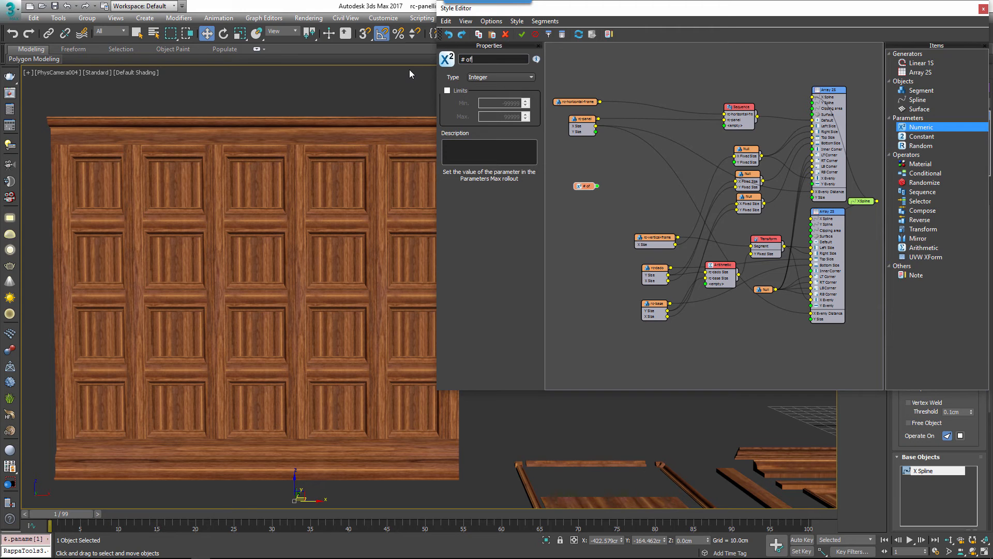
text(panels)
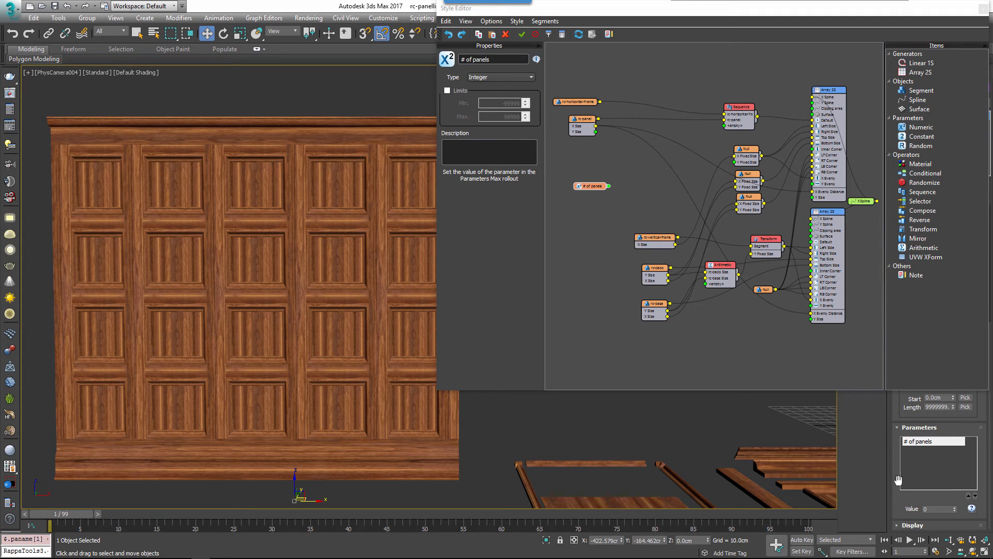
click(922, 247)
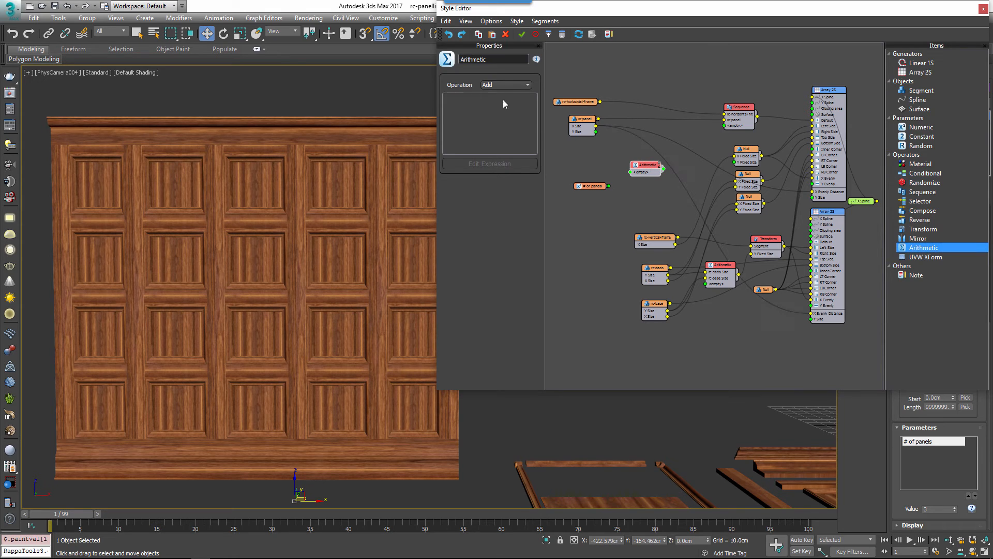
Feed # of panels and rc-panel X Size into the Arithmetic node set to Multiply
click(528, 83)
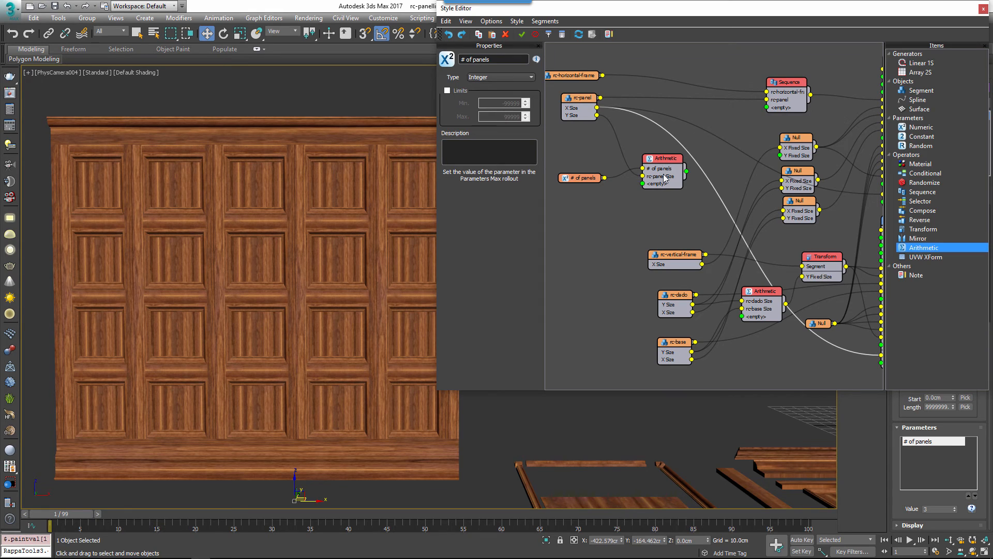
click(662, 162)
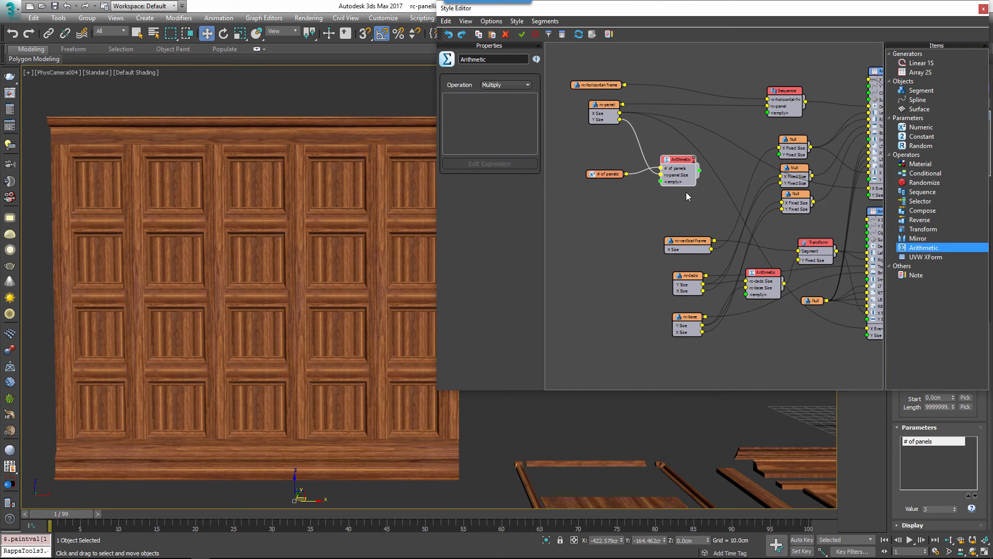
mouse_move(630, 184)
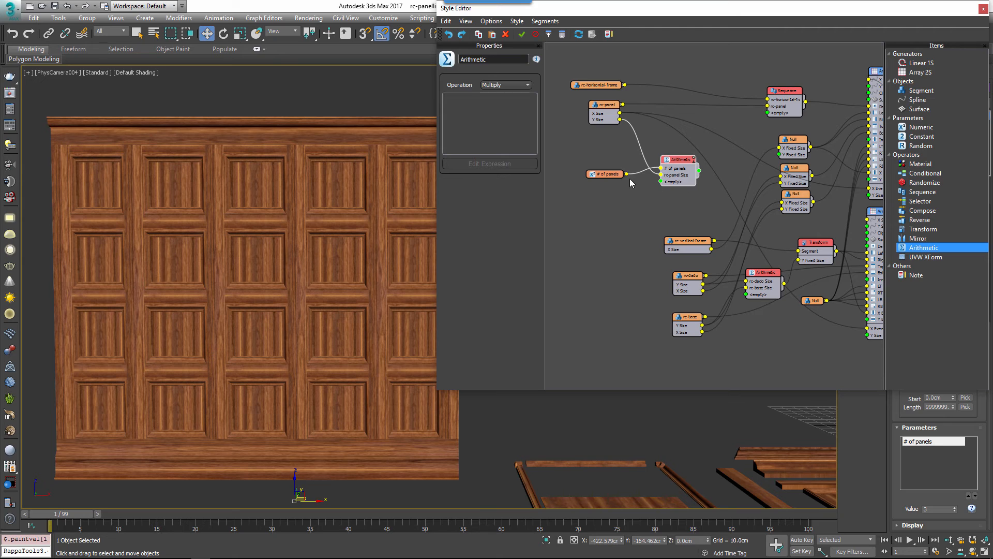
mouse_move(635, 170)
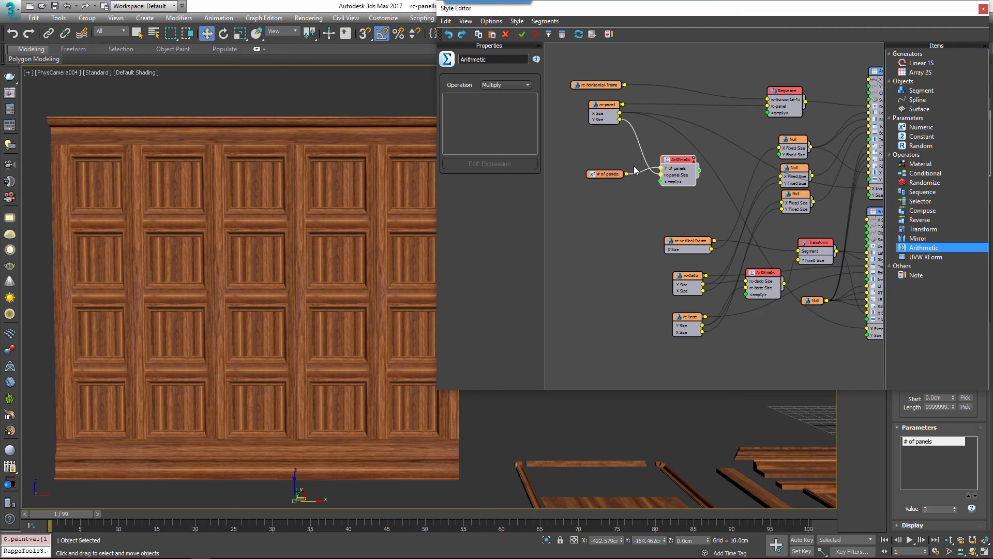
mouse_move(605, 113)
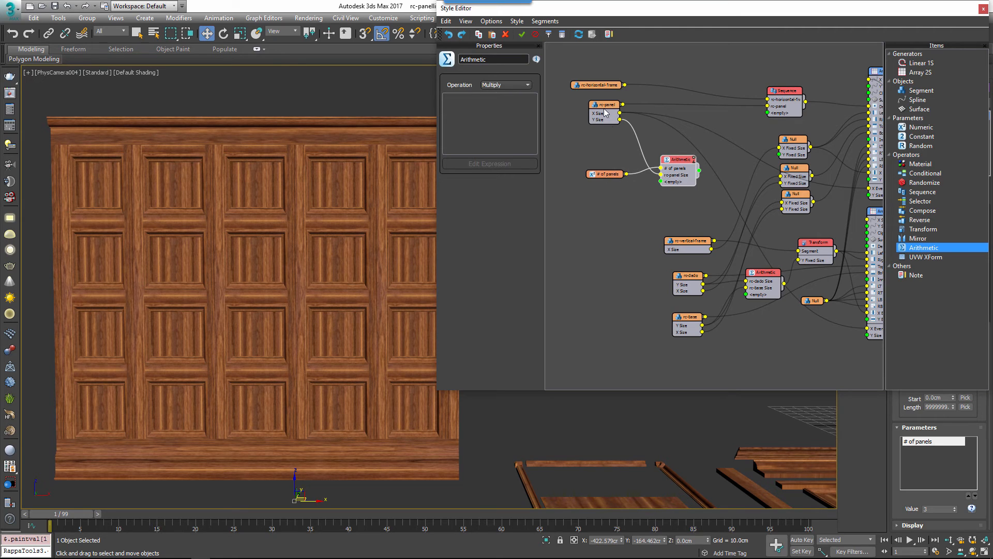
Export rc-horizontal-frame's size and wire it with # of panels into the second Arithmetic node
right_click(596, 84)
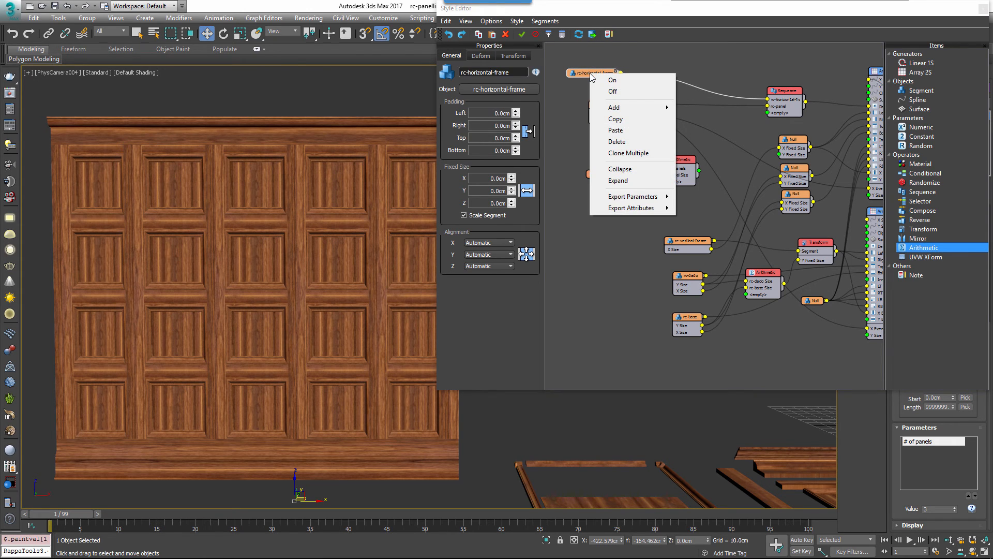
click(631, 208)
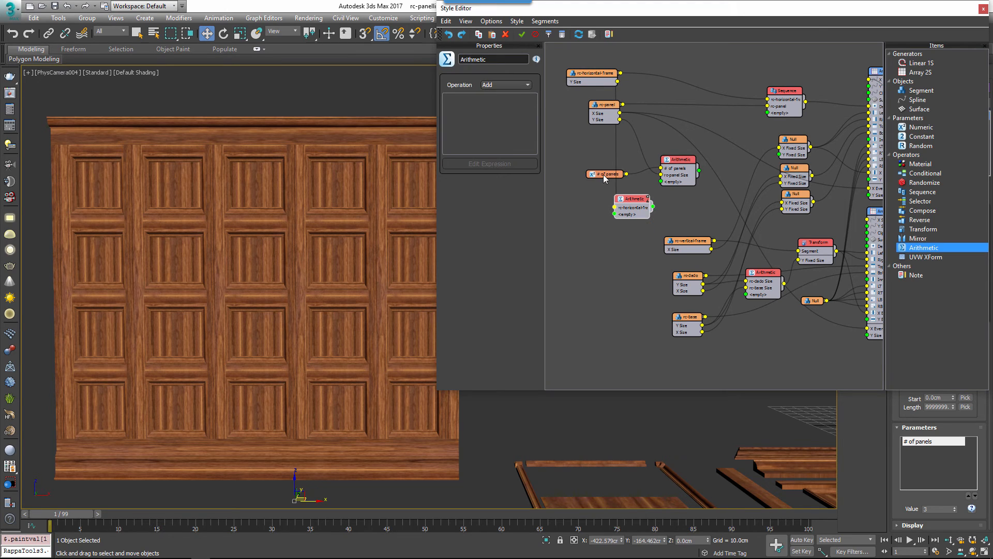
click(579, 174)
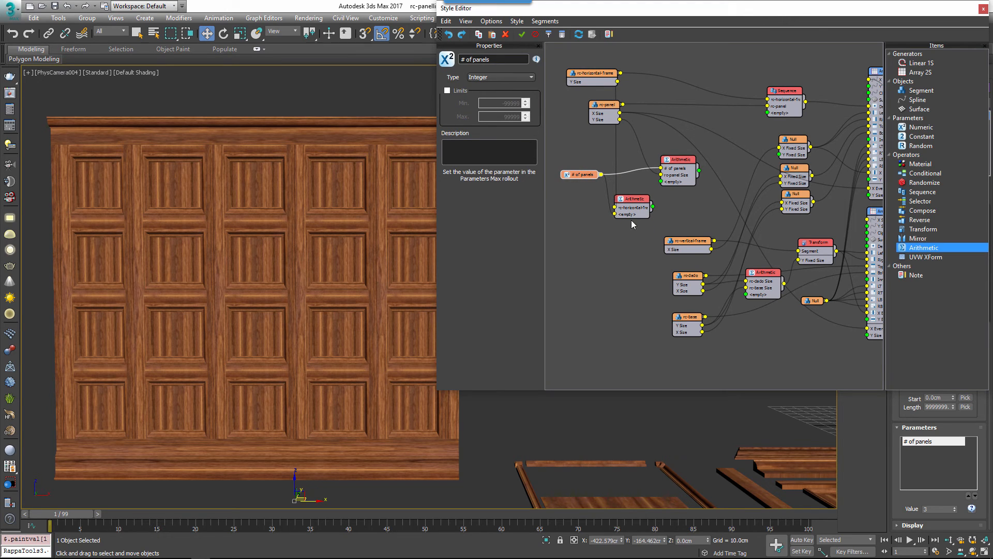
click(662, 196)
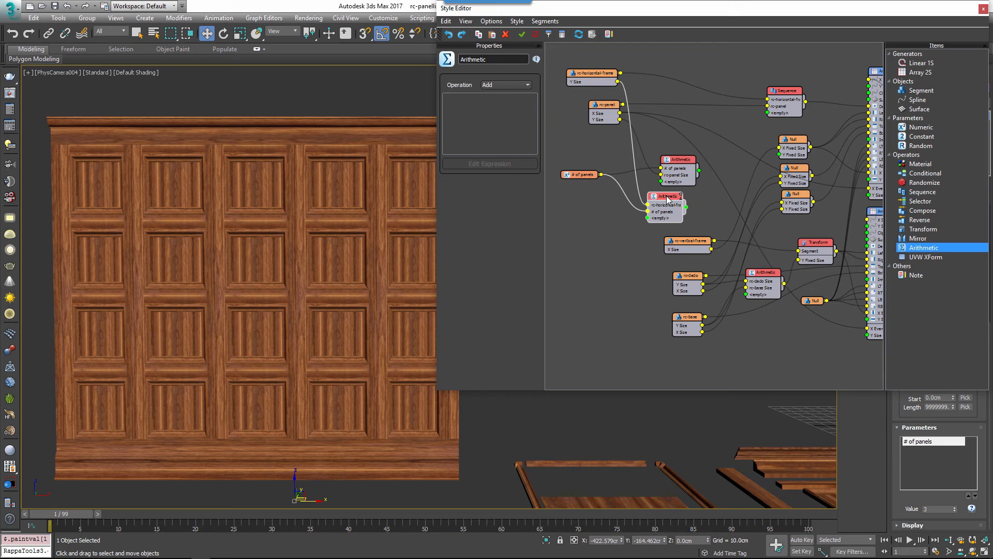
Set that node's Operation to Expression and enter Input1*(Input2-1)
click(525, 85)
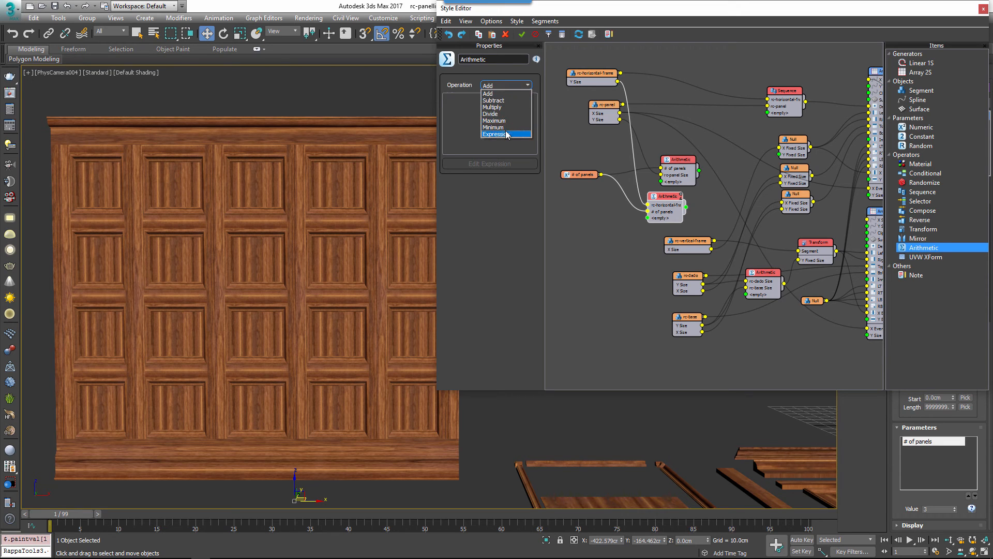
click(498, 134)
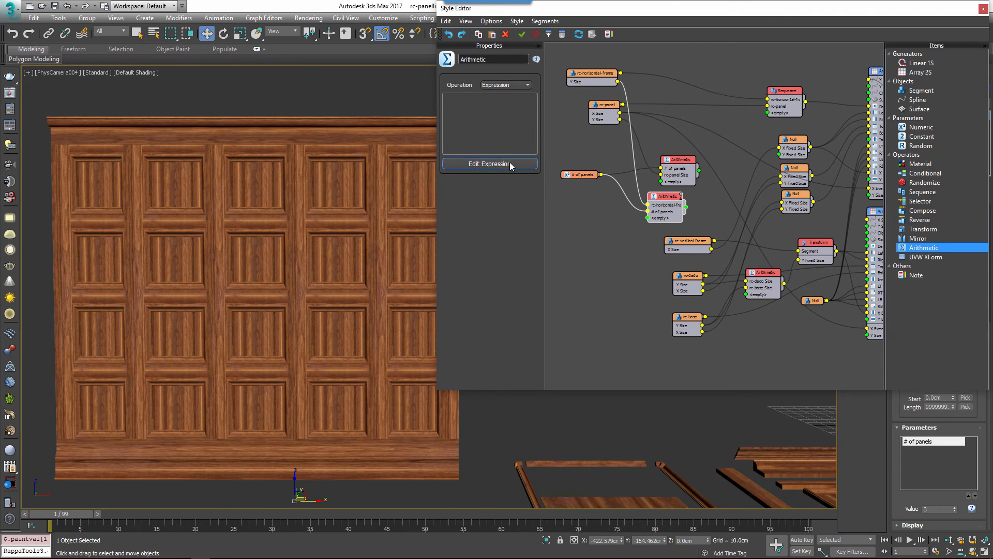
click(490, 164)
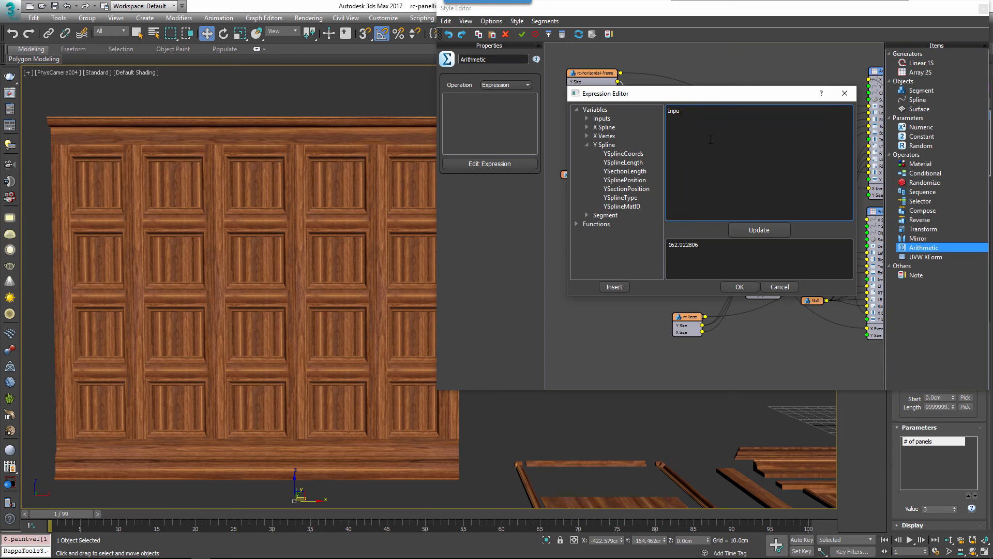
text(Input1*(Input2-1))
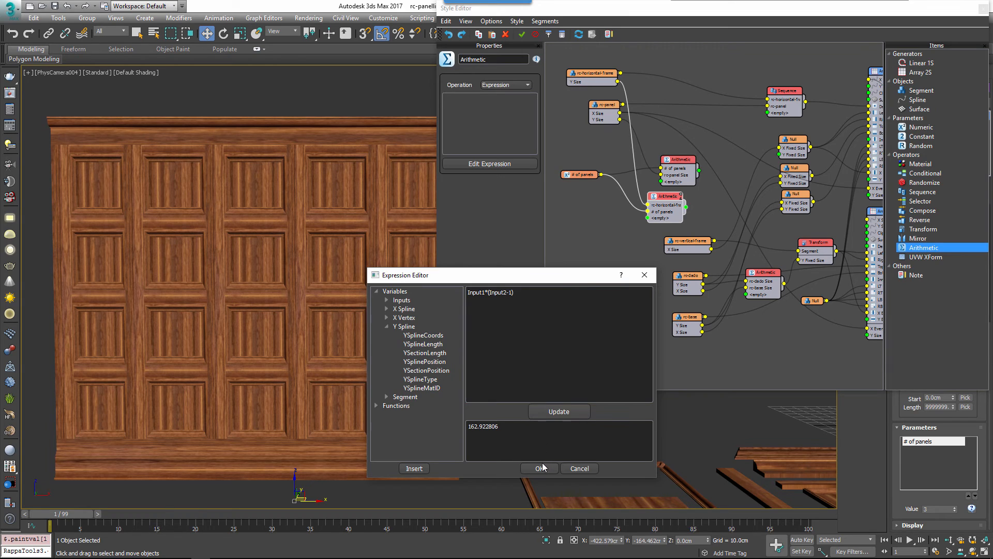
Confirm the expression, sum both results with dado and base sizes, and test by changing # of panels
click(537, 467)
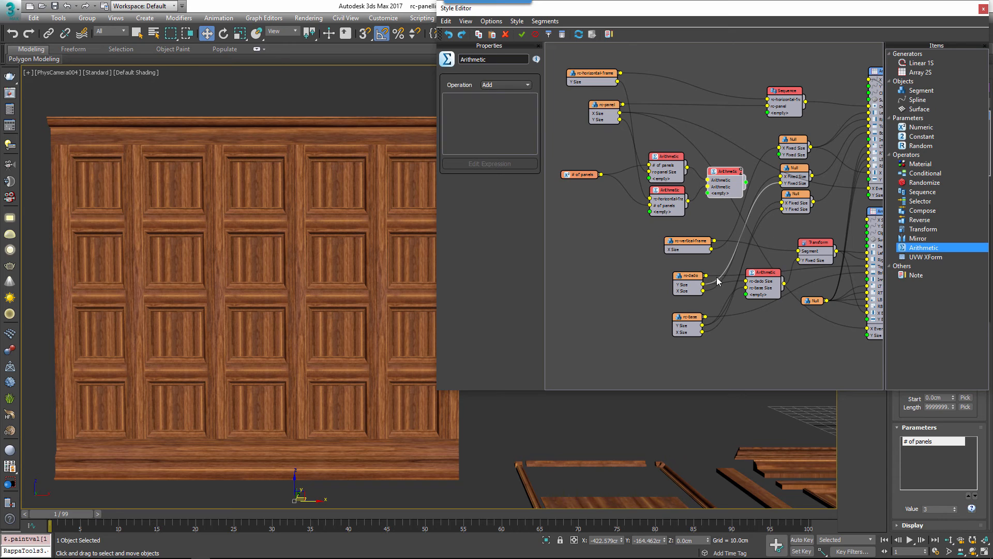
mouse_move(709, 289)
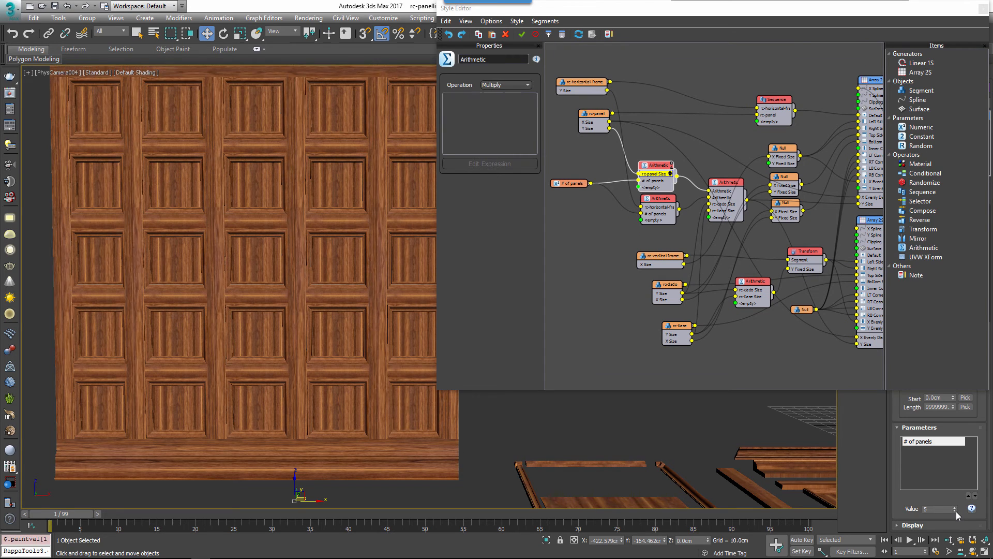
click(953, 511)
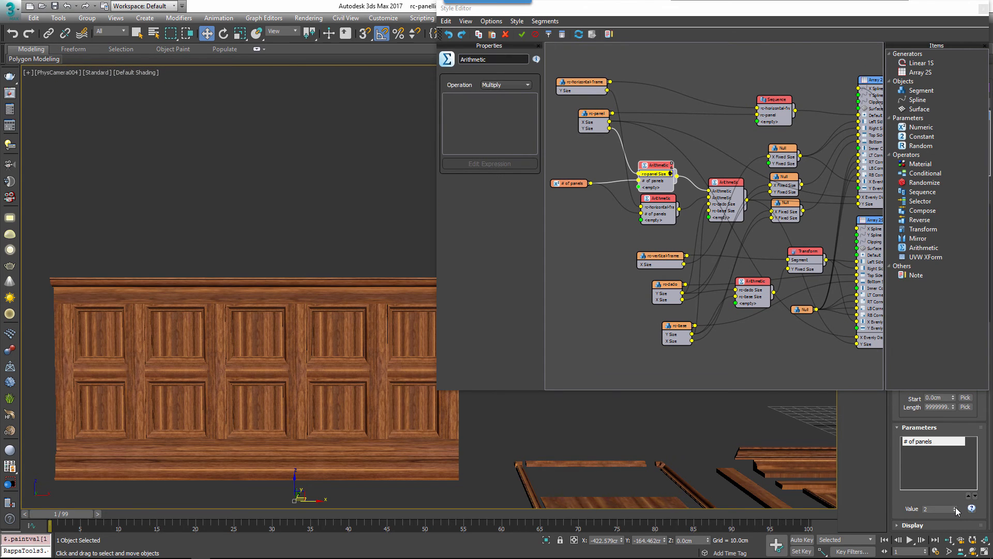
click(955, 506)
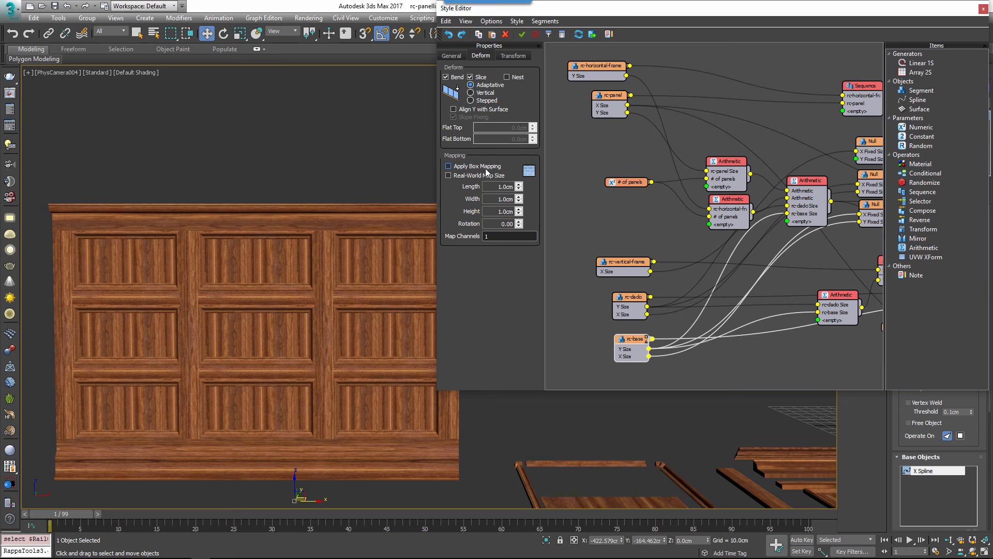
Enable Apply Box Mapping at 60 cm on the base, dado and horizontal frame segments, then place a UVW XForm
click(448, 165)
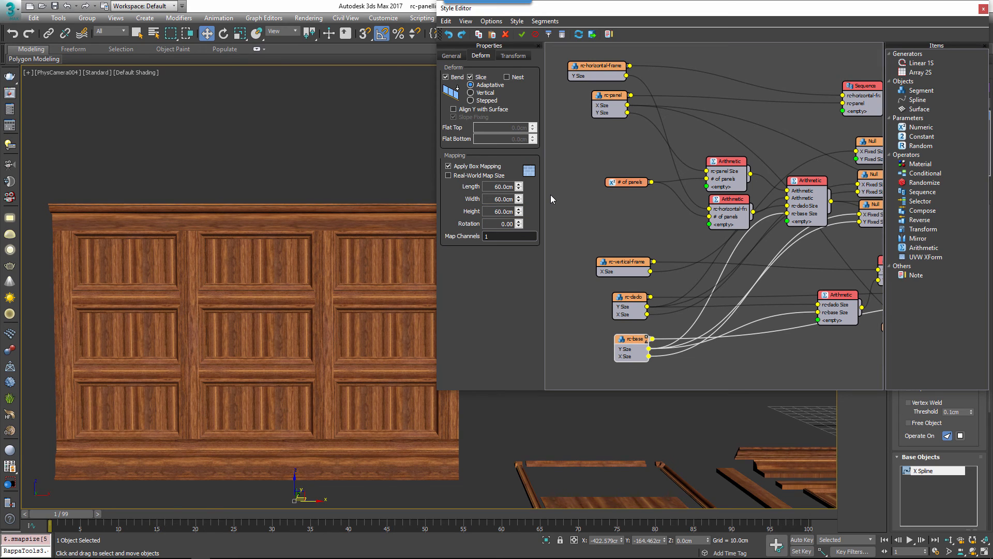
click(448, 165)
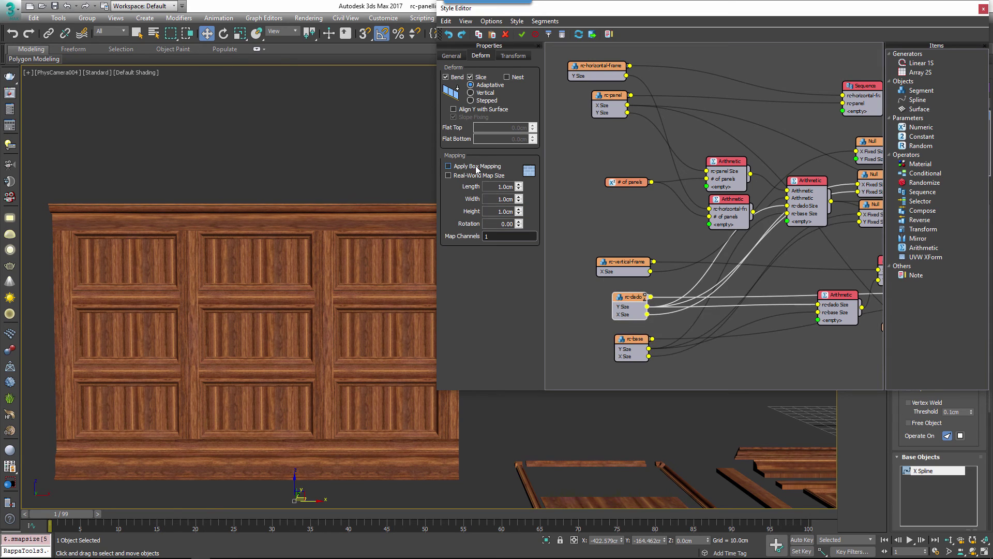
click(448, 165)
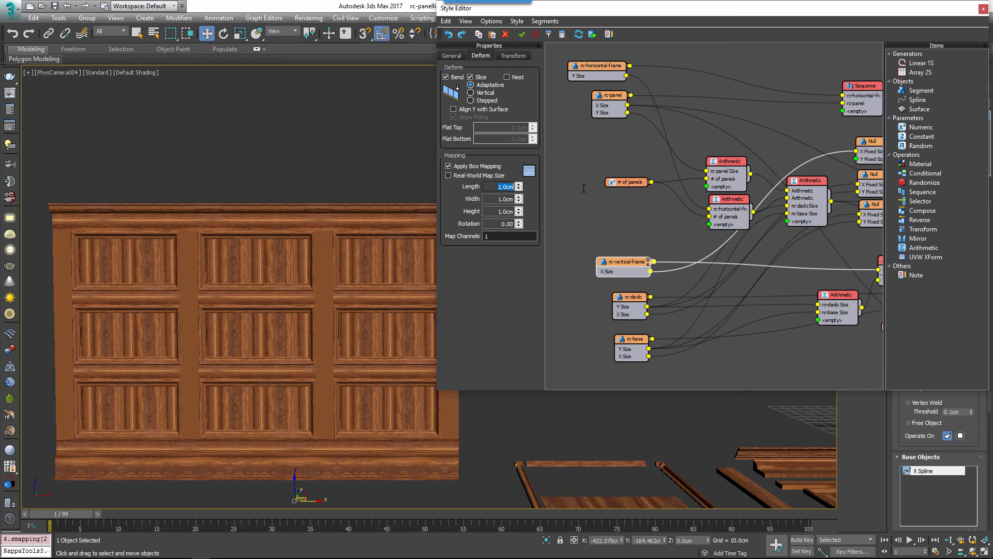
click(448, 165)
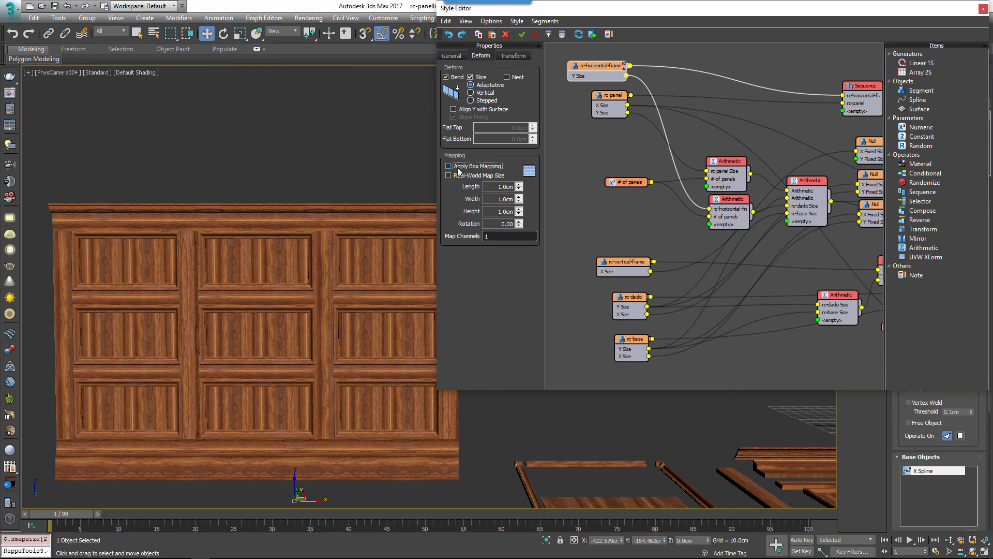
click(448, 166)
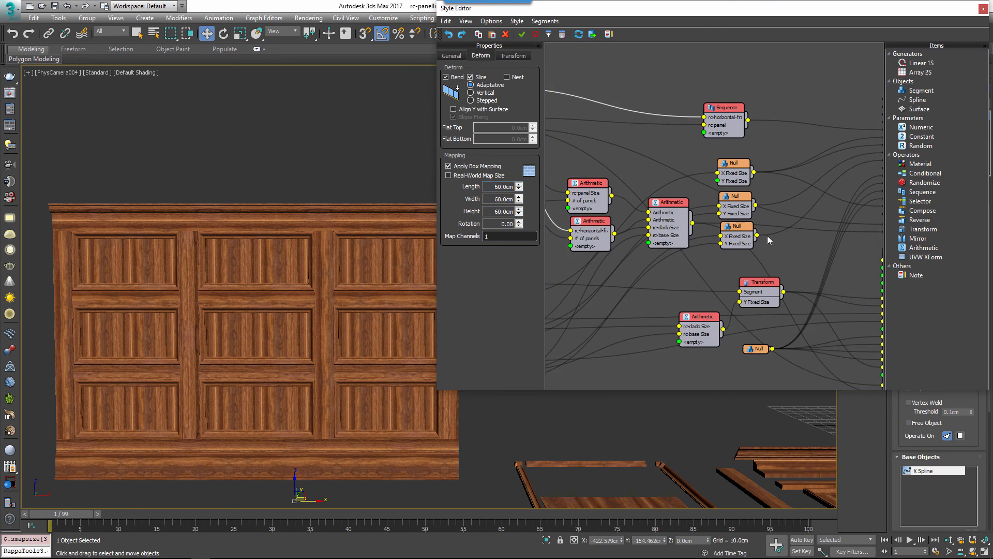
click(925, 256)
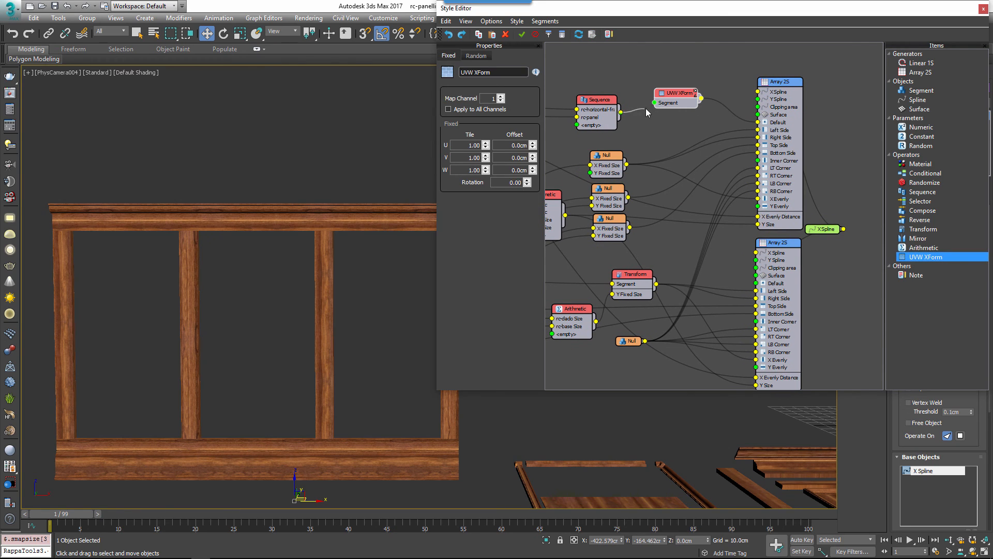
In UVW XForm's Random settings enable Offset ±100 cm and Rotation ±3, then close the Style Editor
click(476, 56)
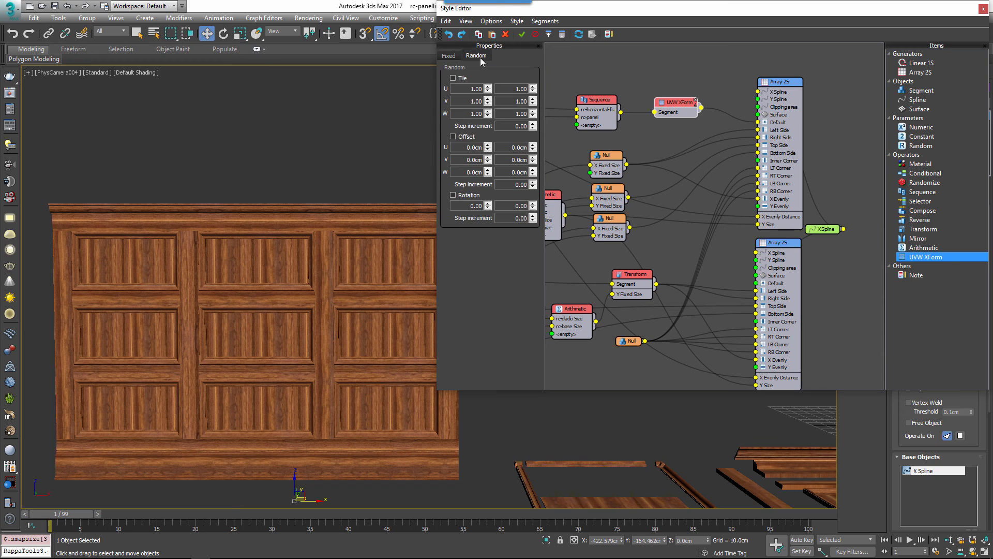
click(453, 137)
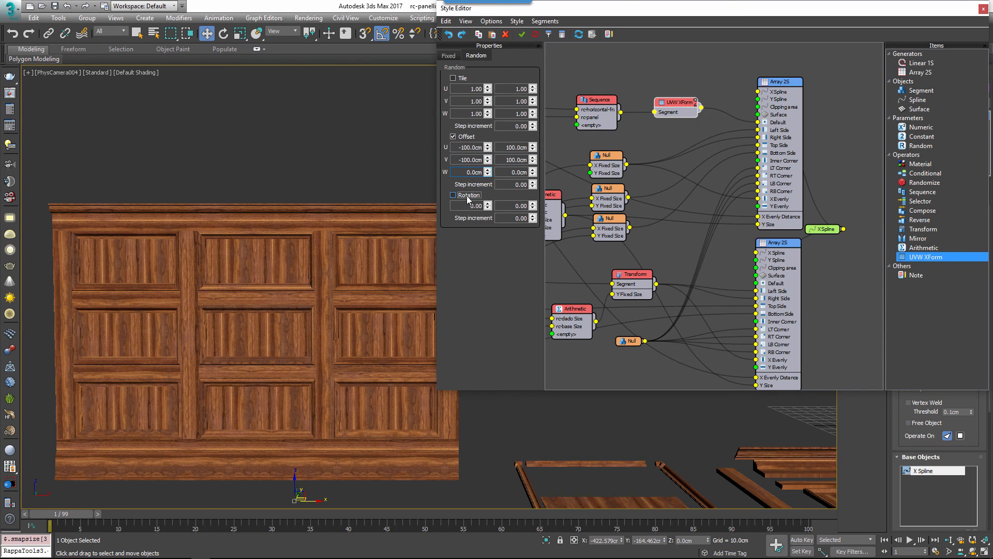
click(453, 195)
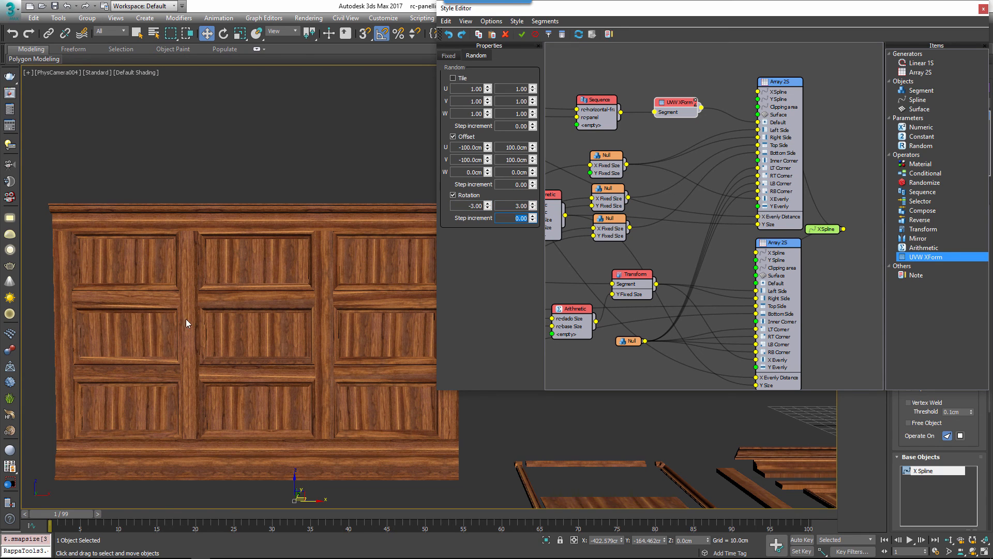
mouse_move(560, 274)
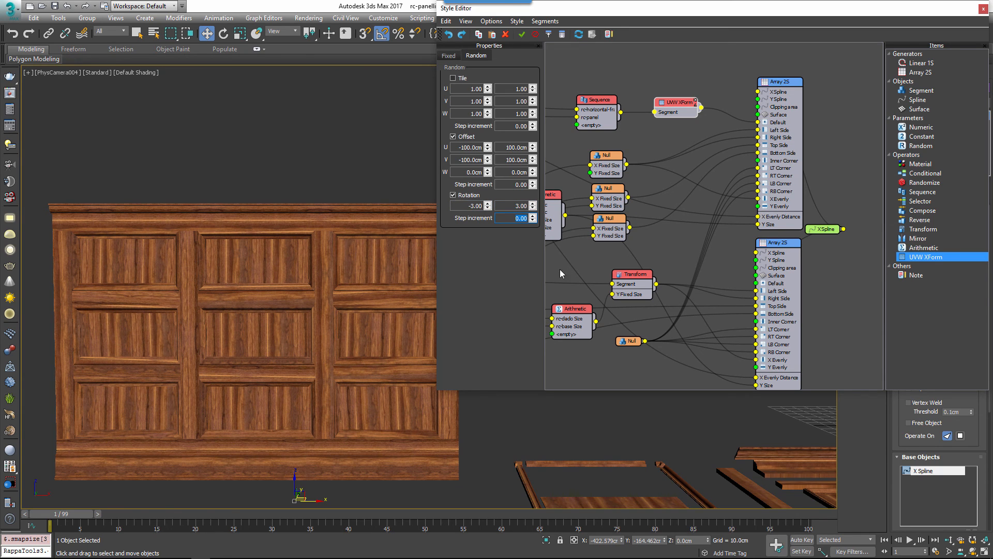
click(985, 8)
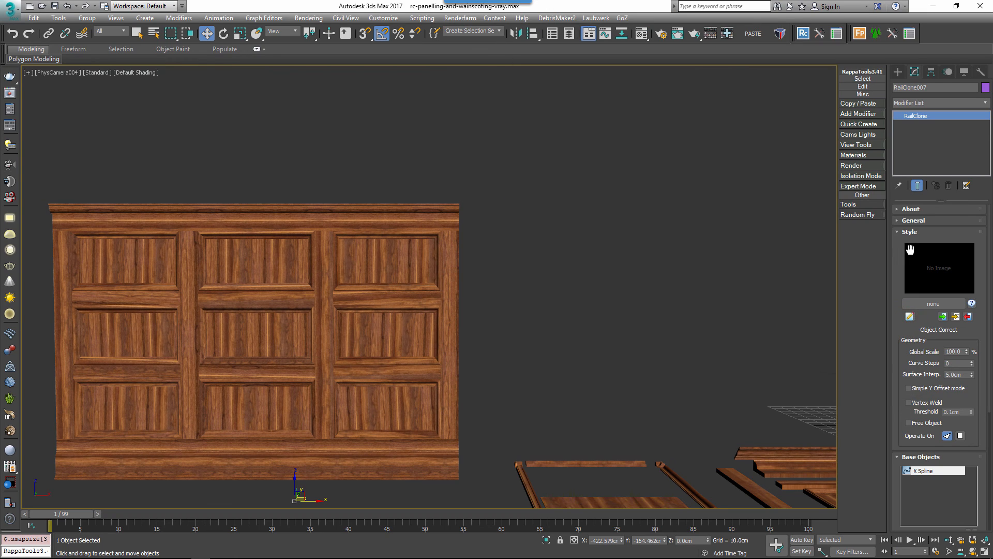
Expand the Display rollout and leave Use Instancing Engine switched off for rendering
click(911, 231)
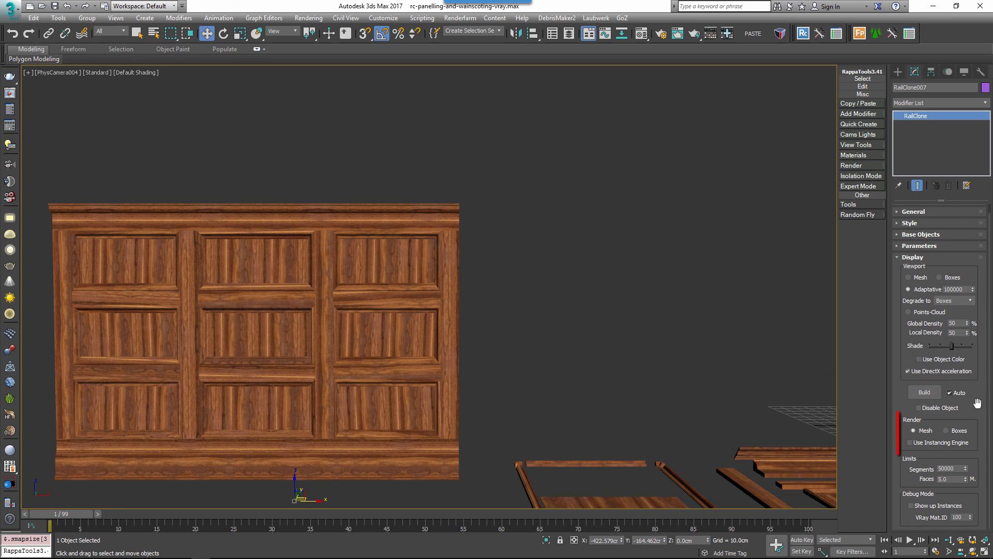
click(913, 442)
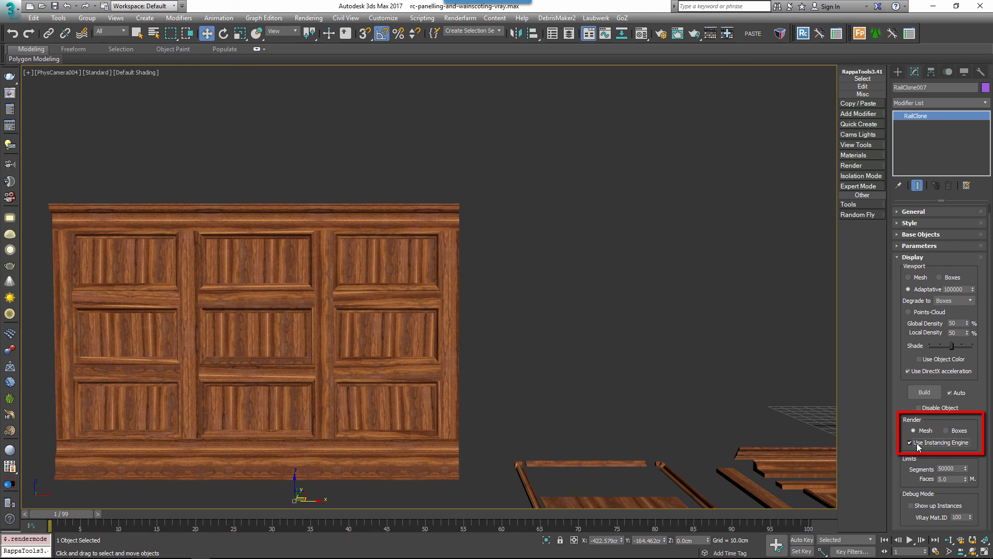
click(907, 441)
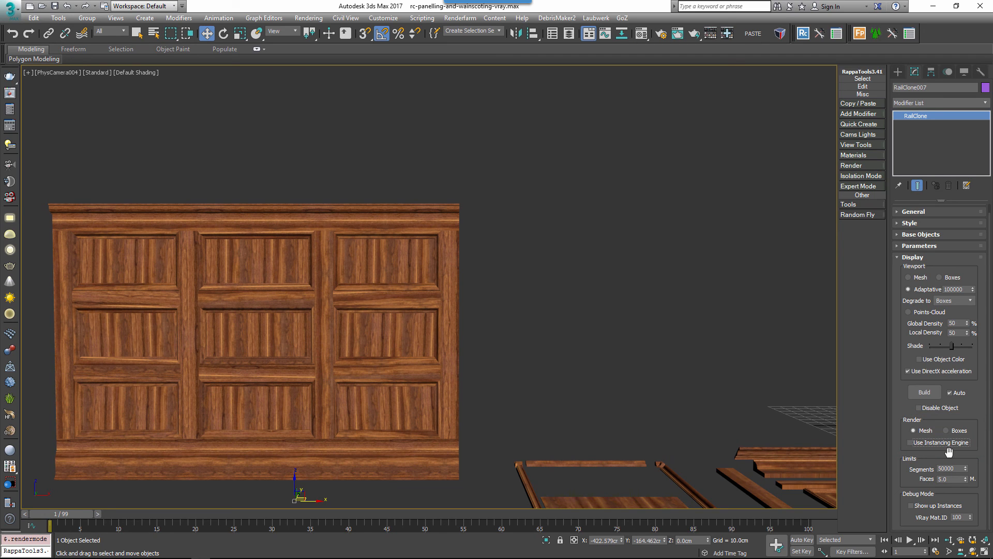
mouse_move(719, 430)
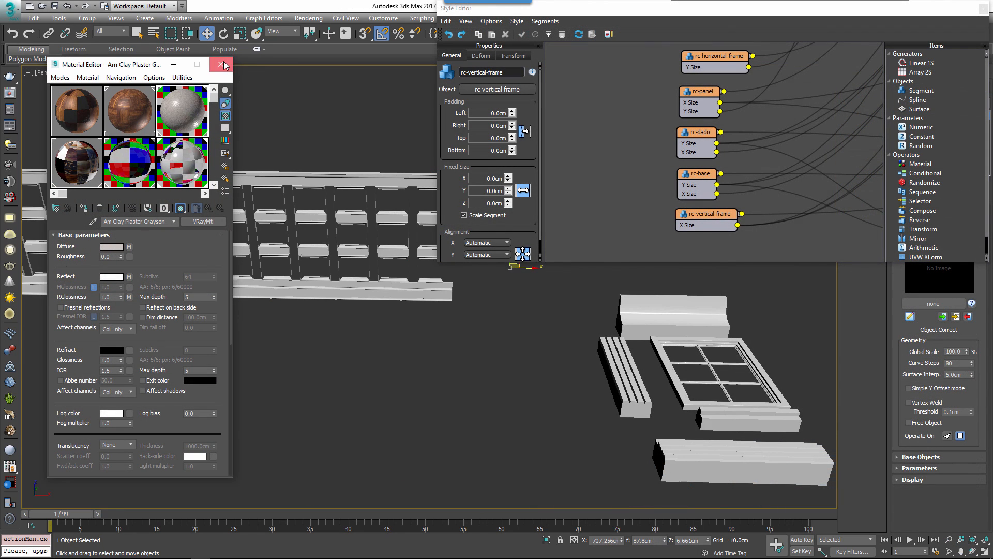
Close the Material Editor, assign geometry to the horizontal frame, and set Num Panels to 3
click(224, 64)
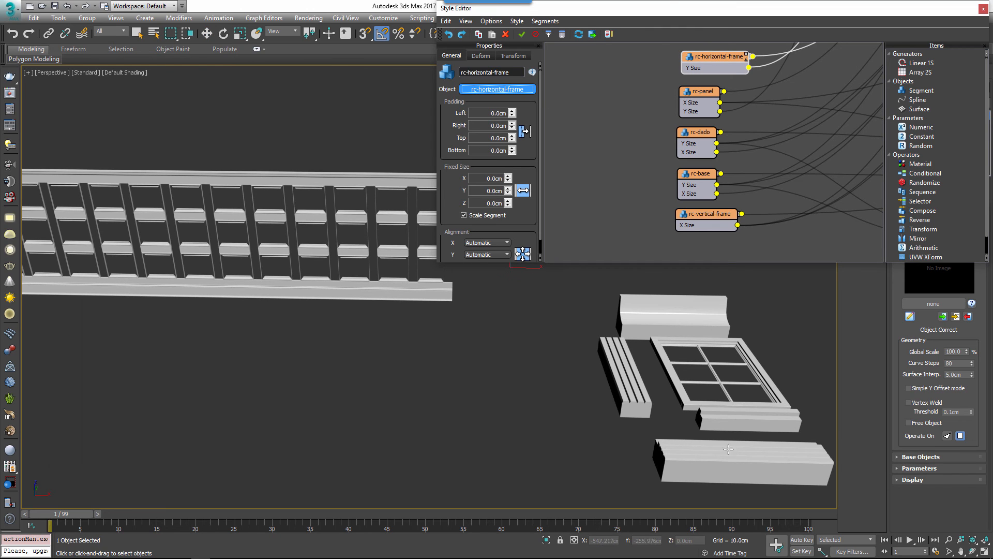
click(696, 132)
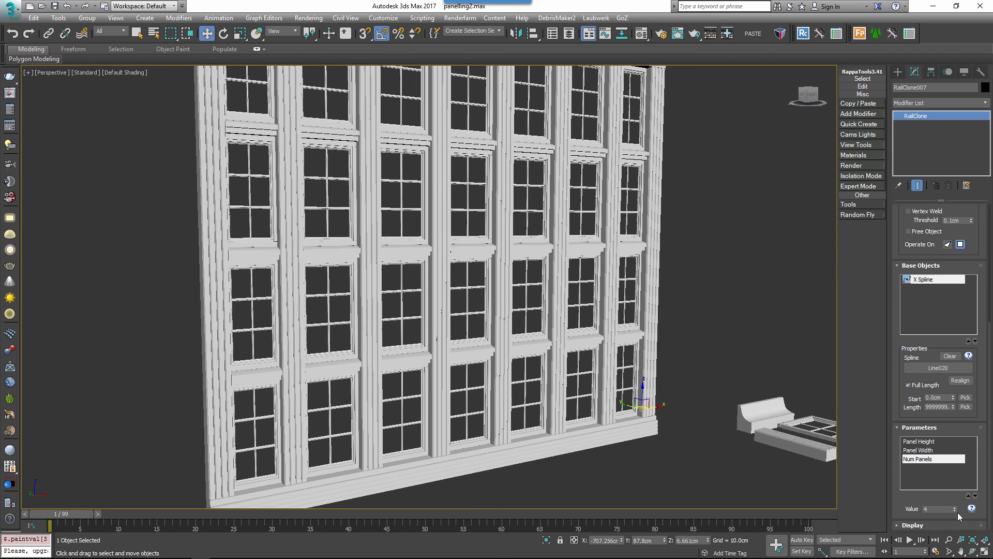
click(967, 512)
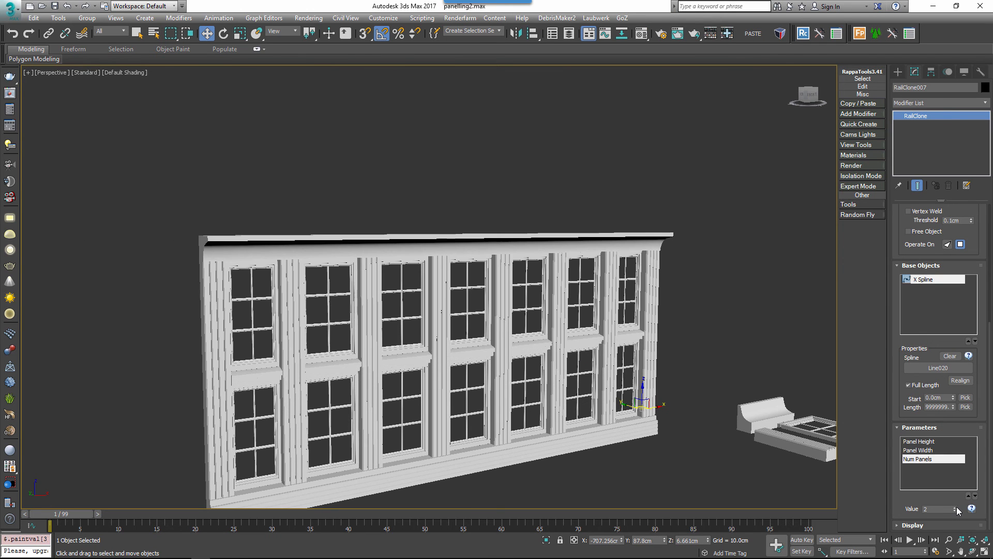
click(943, 508)
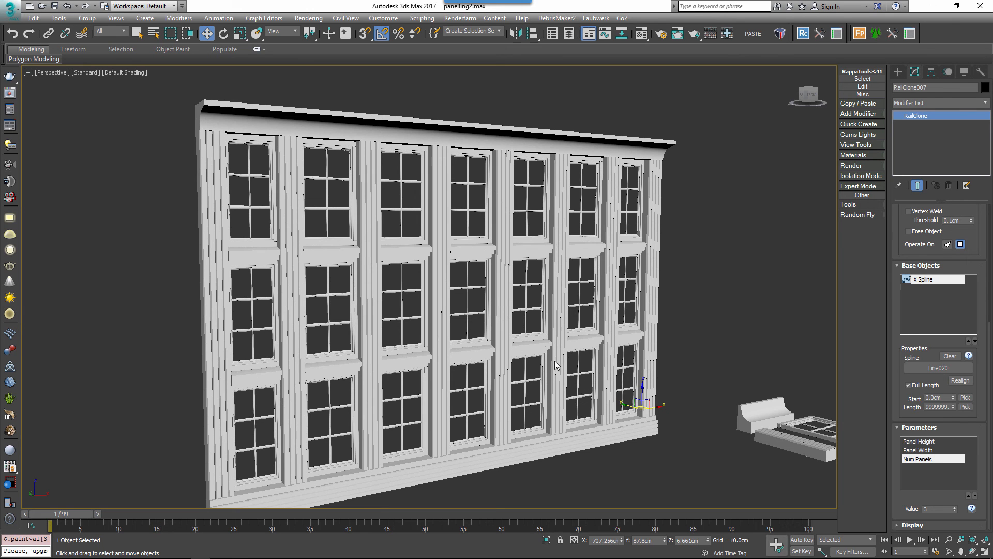